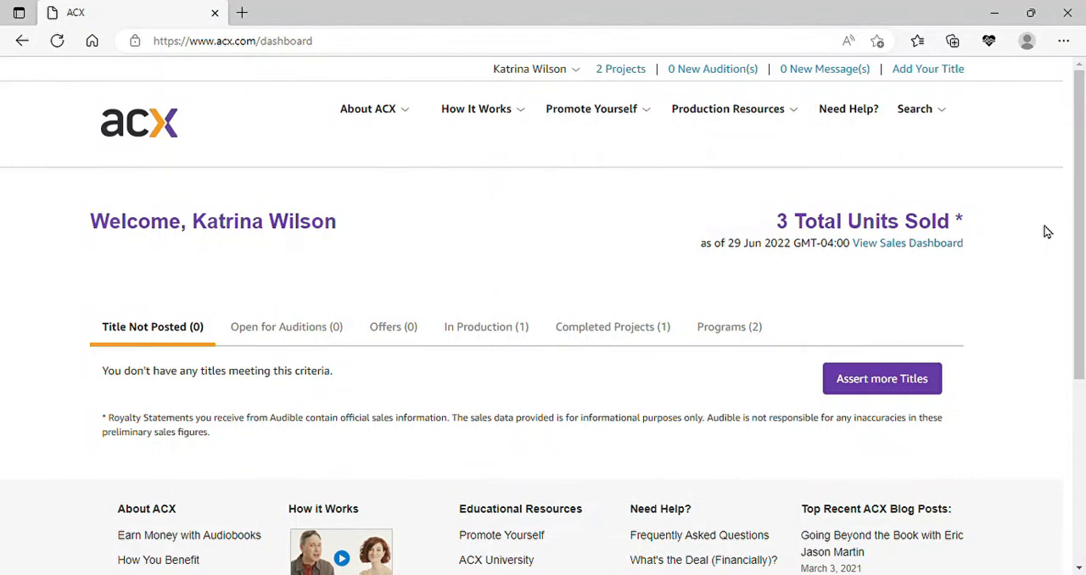
{"action": "mouse_move", "coordinate": [922, 195]}
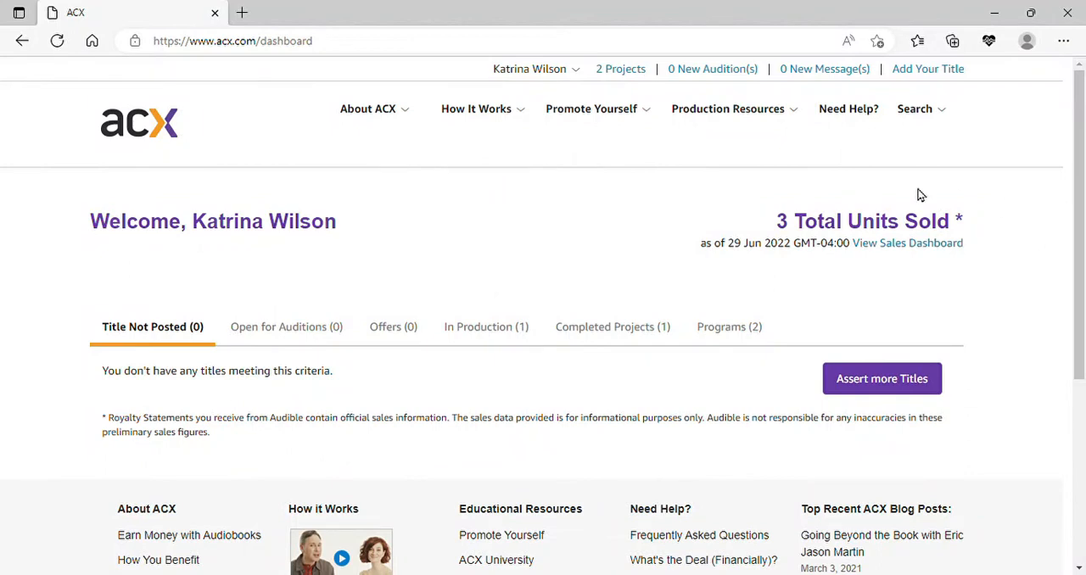
{"action": "mouse_move", "coordinate": [628, 75]}
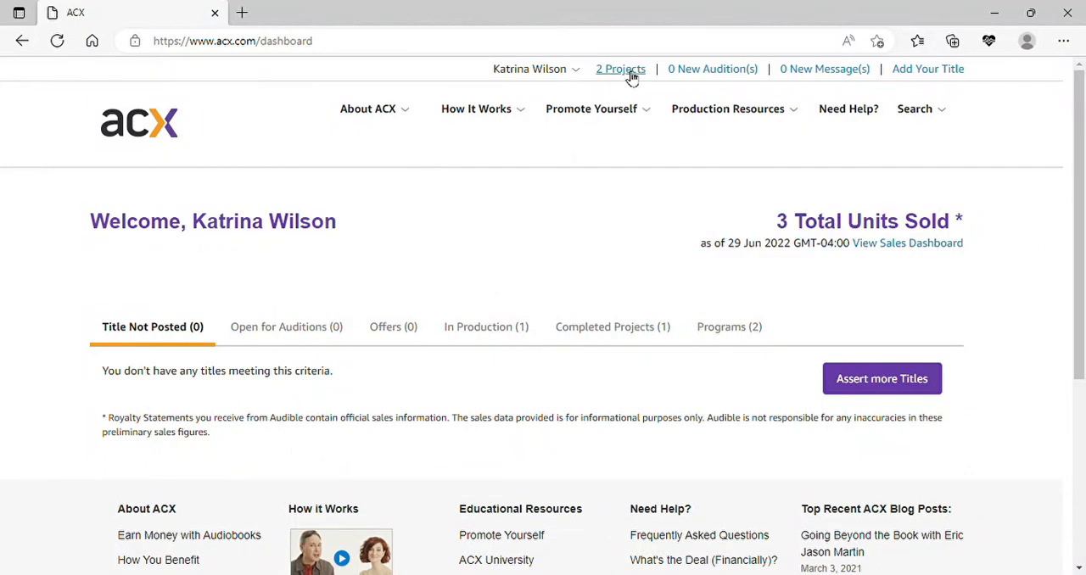
- Show the In Production list and start uploading the Forcing Happiness audiobook
{"action": "left_click", "coordinate": [620, 68]}
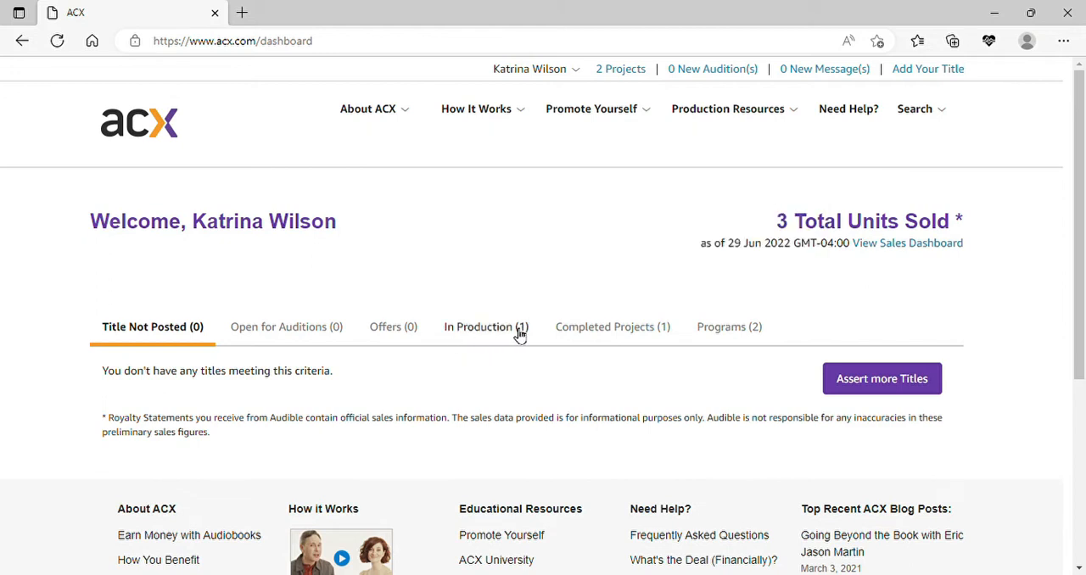
{"action": "left_click", "coordinate": [484, 326]}
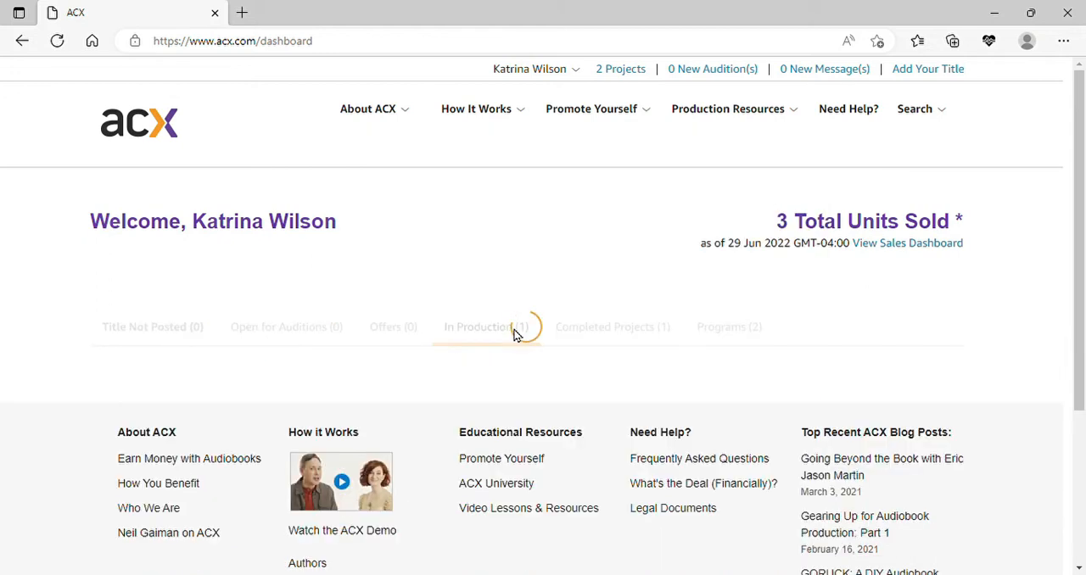
{"action": "left_click", "coordinate": [485, 326]}
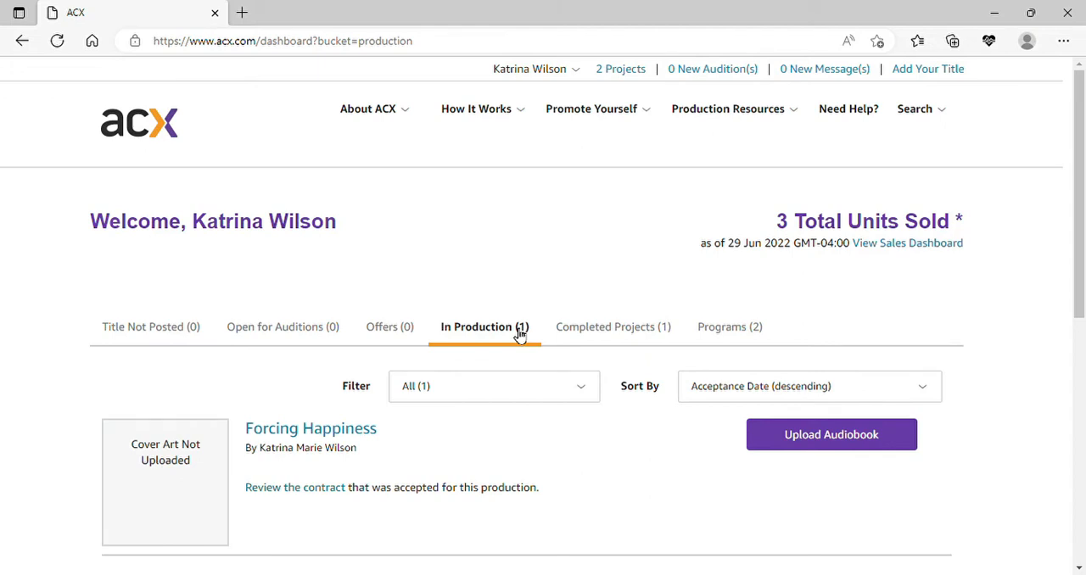
{"action": "mouse_move", "coordinate": [820, 442]}
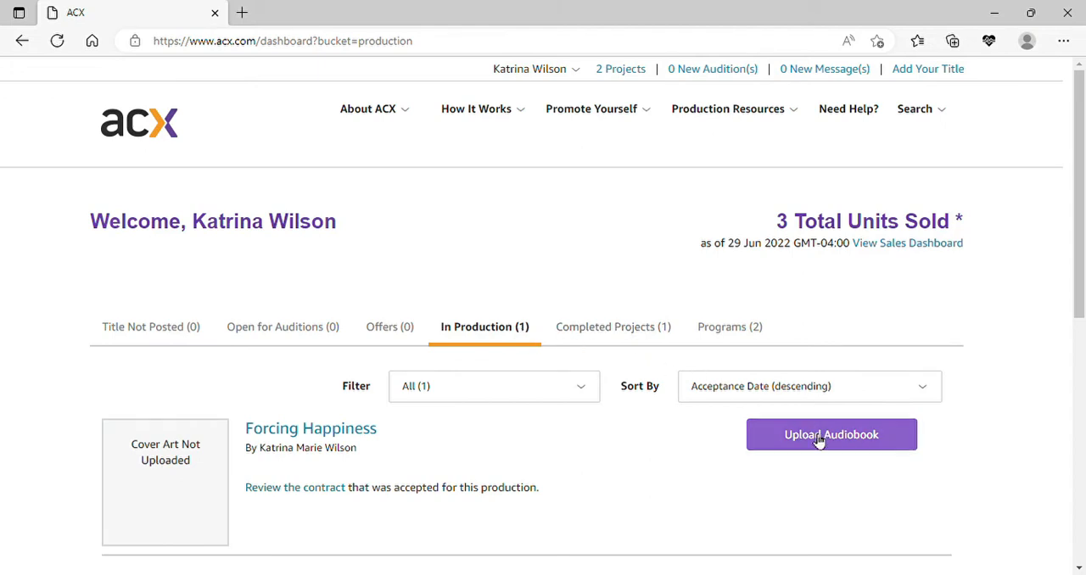
{"action": "left_click", "coordinate": [832, 434]}
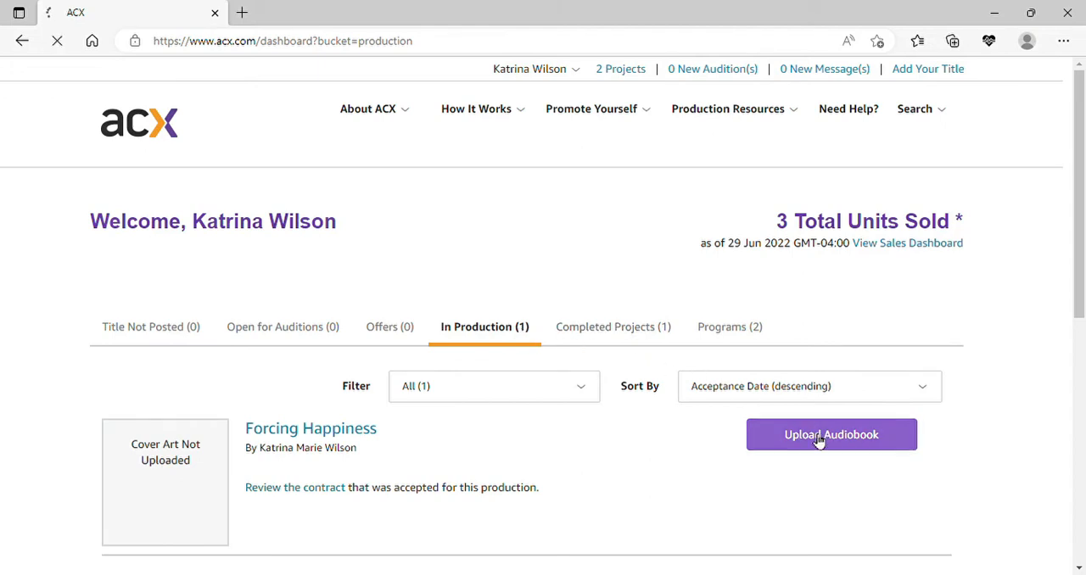
- Review the Forcing Happiness upload manager from the first chapter down to Closing Credits
{"action": "left_click", "coordinate": [832, 435]}
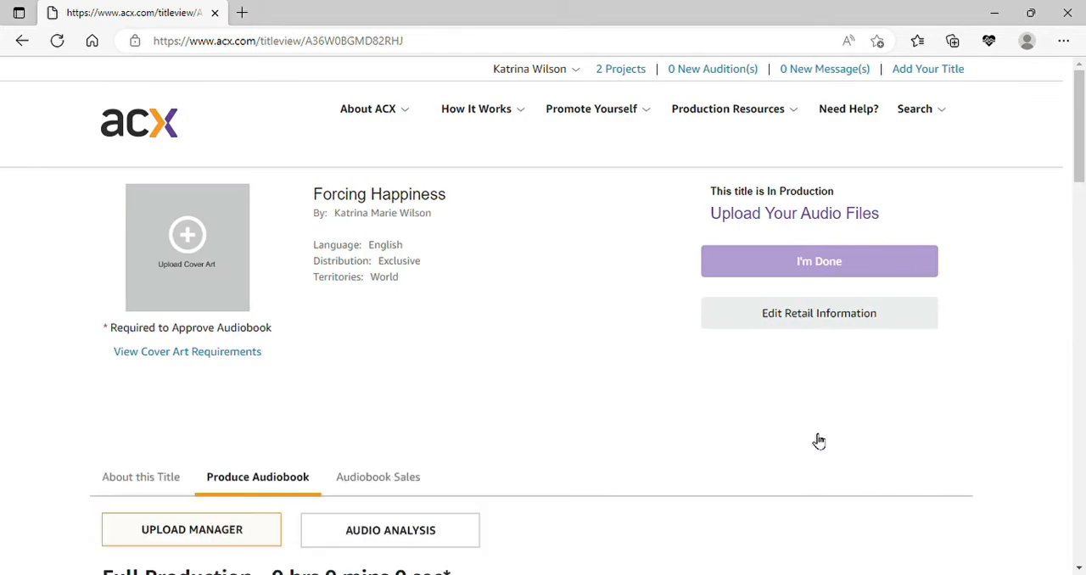
{"action": "mouse_move", "coordinate": [1080, 148]}
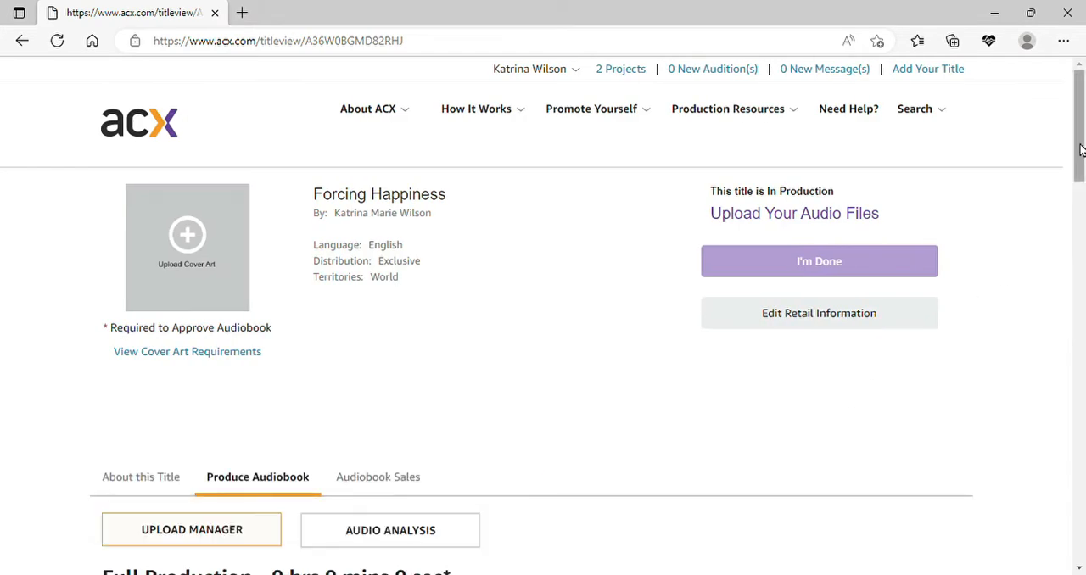
{"action": "scroll", "scroll_direction": "down", "scroll_amount": 3}
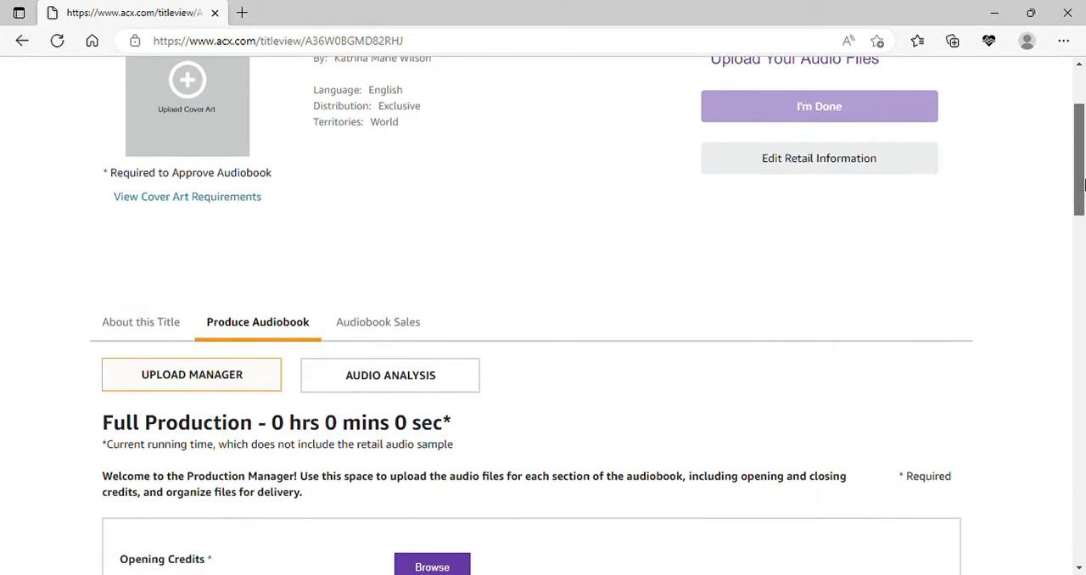
{"action": "scroll", "scroll_direction": "down", "scroll_amount": 3}
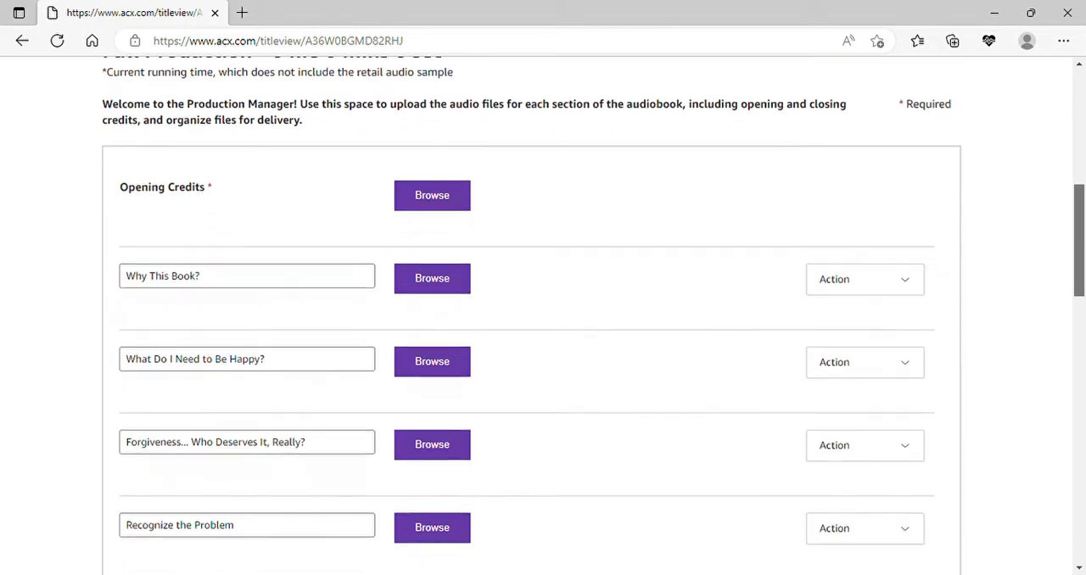
{"action": "scroll", "scroll_direction": "down", "scroll_amount": 3}
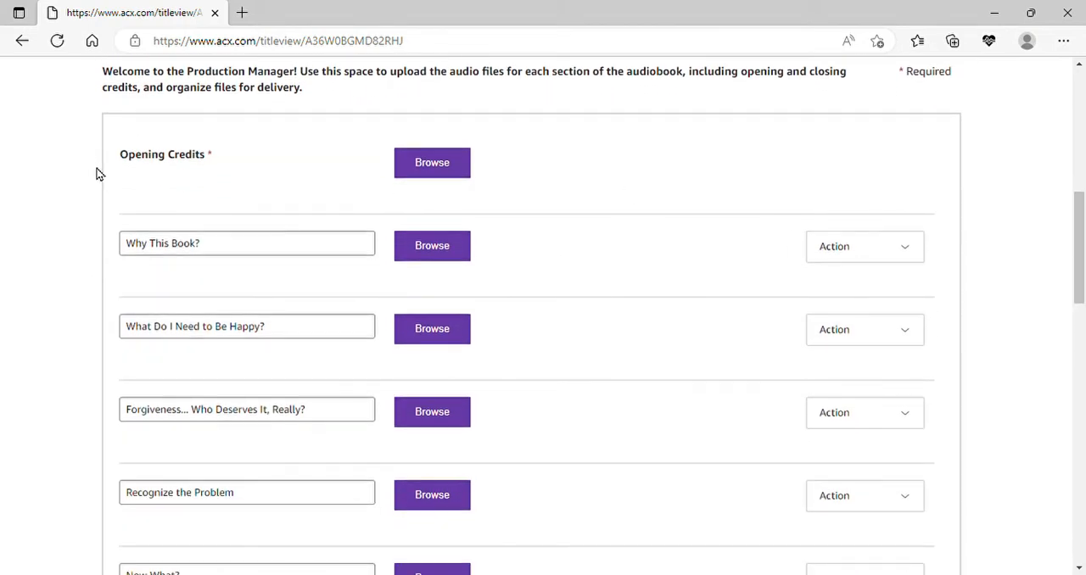
{"action": "mouse_move", "coordinate": [402, 244]}
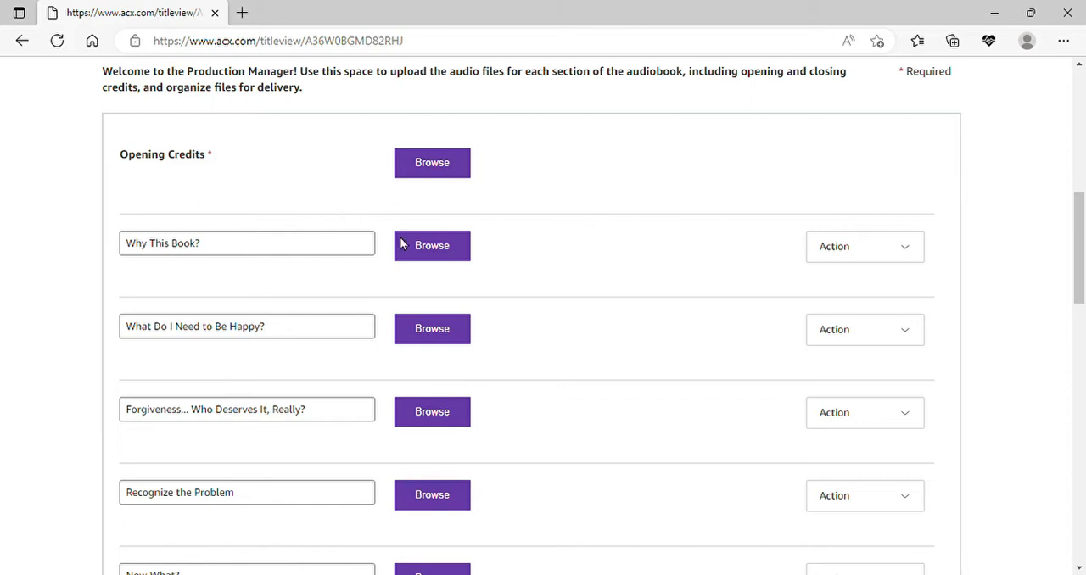
{"action": "mouse_move", "coordinate": [1059, 420]}
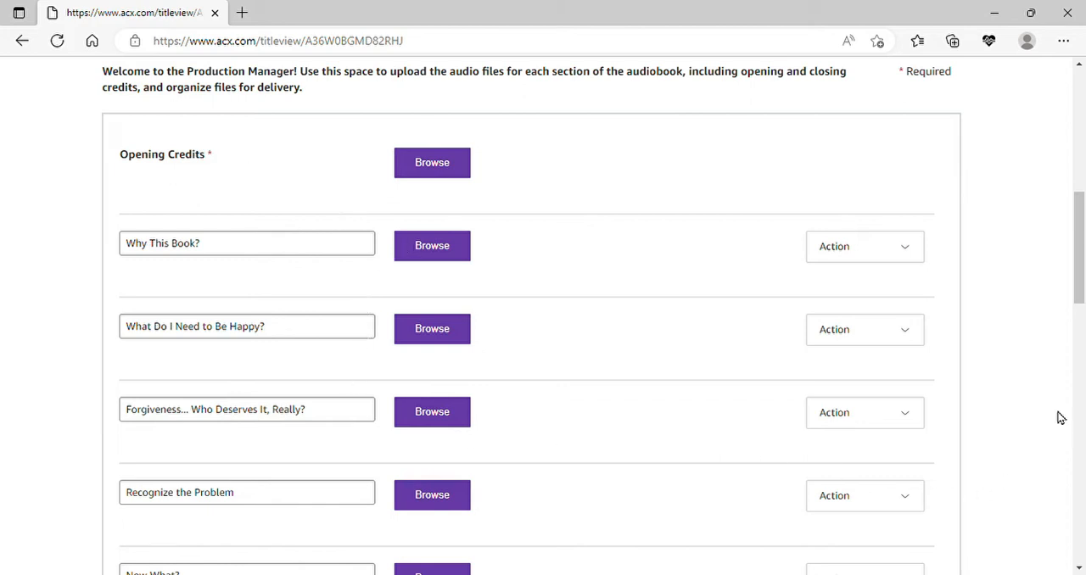
{"action": "scroll", "scroll_direction": "down", "scroll_amount": 3}
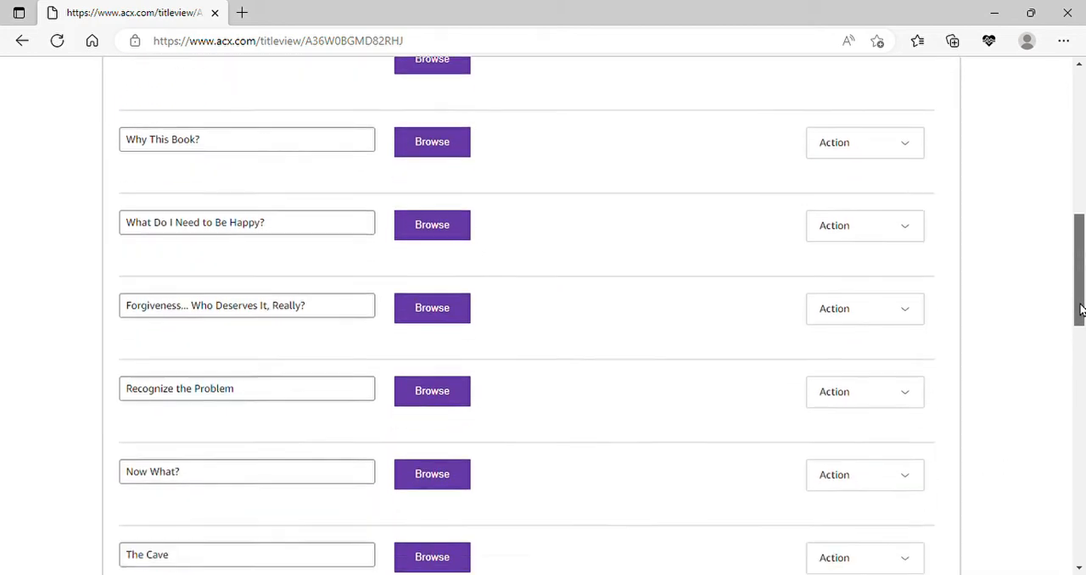
{"action": "scroll", "scroll_direction": "down", "scroll_amount": 3}
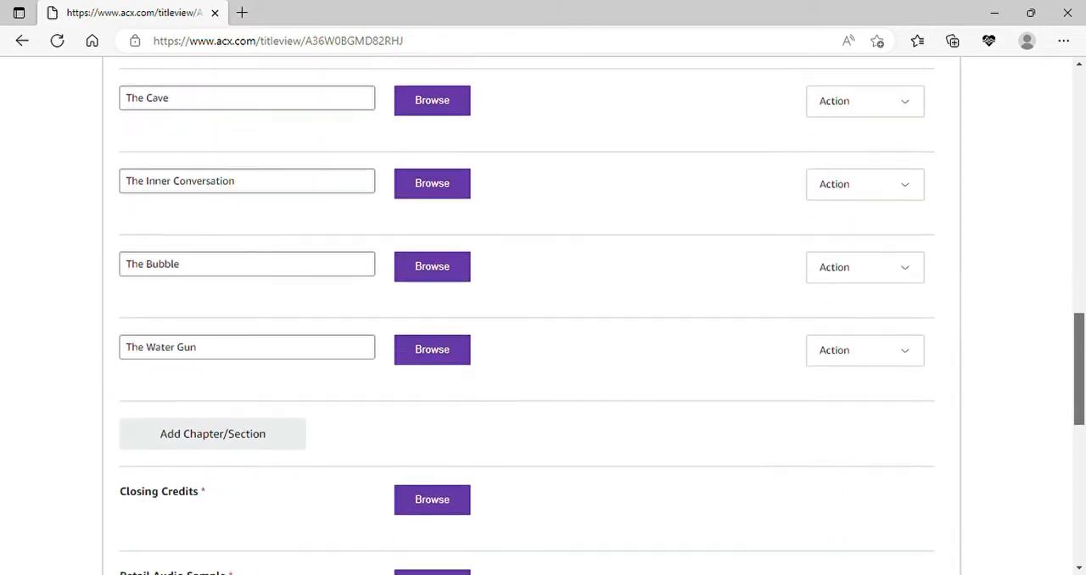
{"action": "scroll", "scroll_direction": "down", "scroll_amount": 3}
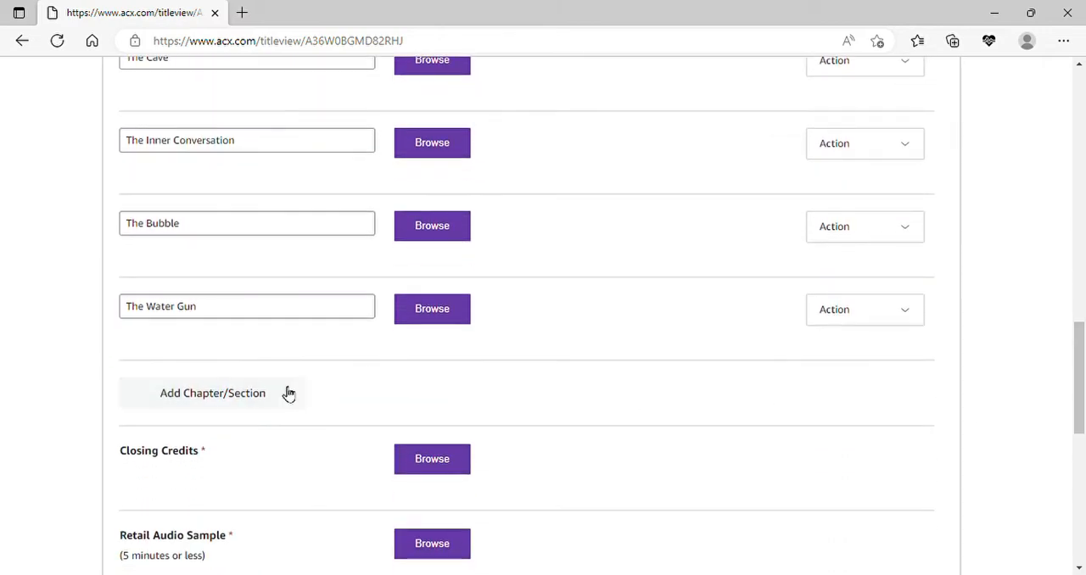
- Add a chapter after The Water Gun named 'Color breathing' and save the name
{"action": "left_click", "coordinate": [212, 394]}
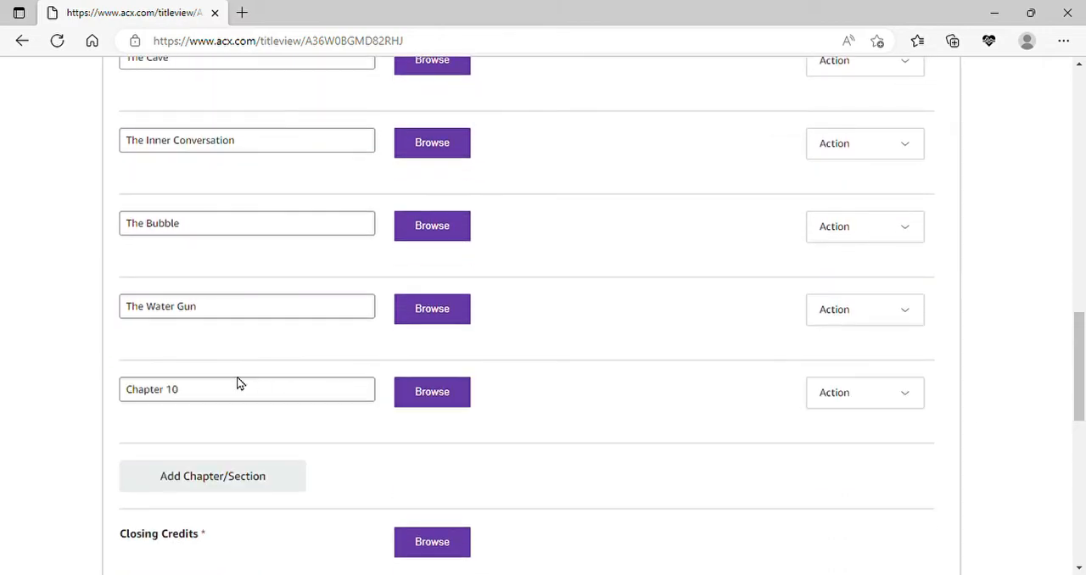
{"action": "left_click", "coordinate": [247, 390]}
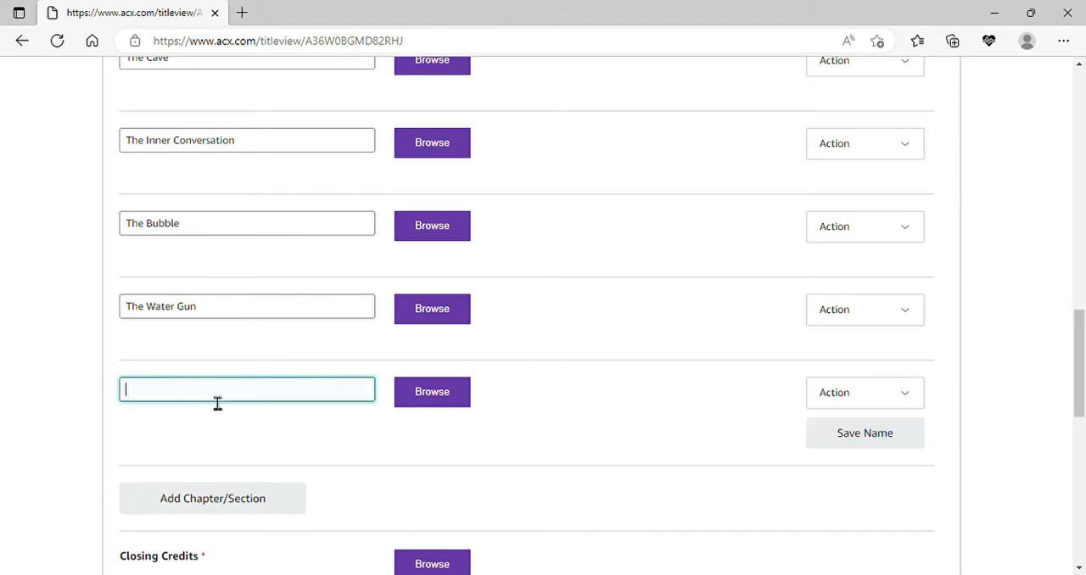
{"action": "type", "text": "Cold"}
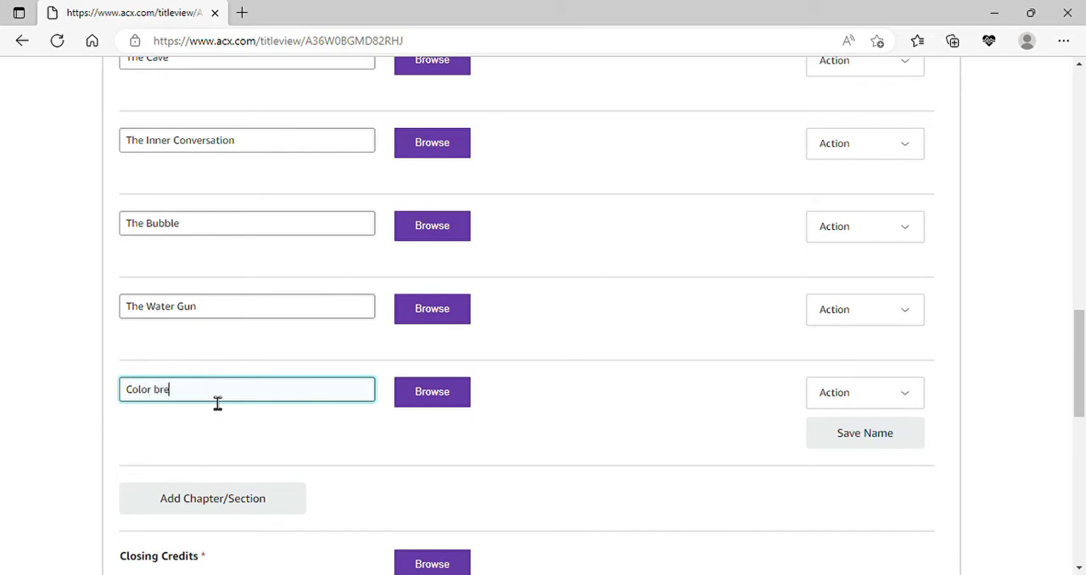
{"action": "type", "text": "athin"}
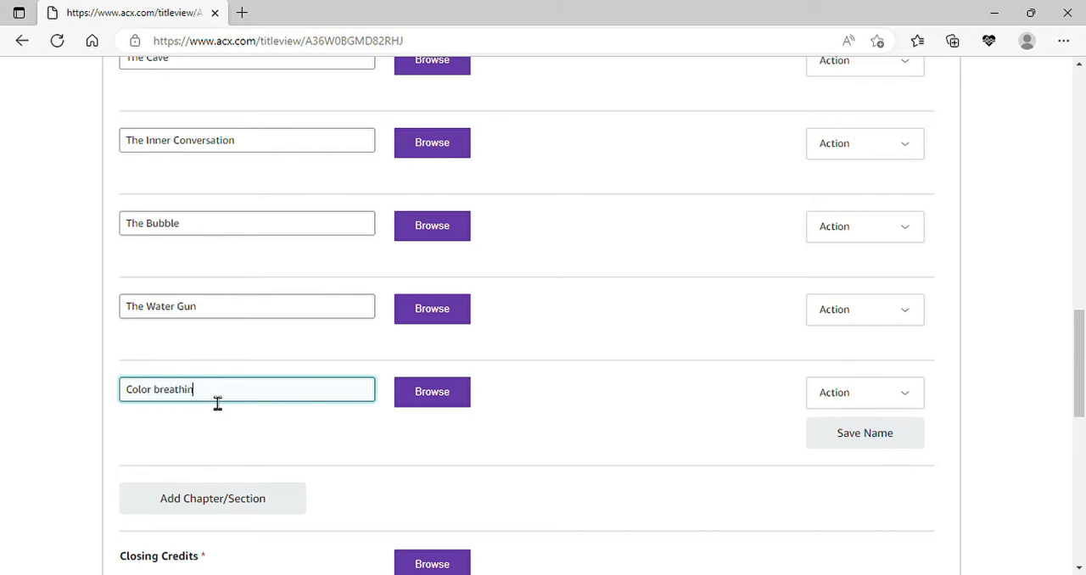
{"action": "type", "text": "g"}
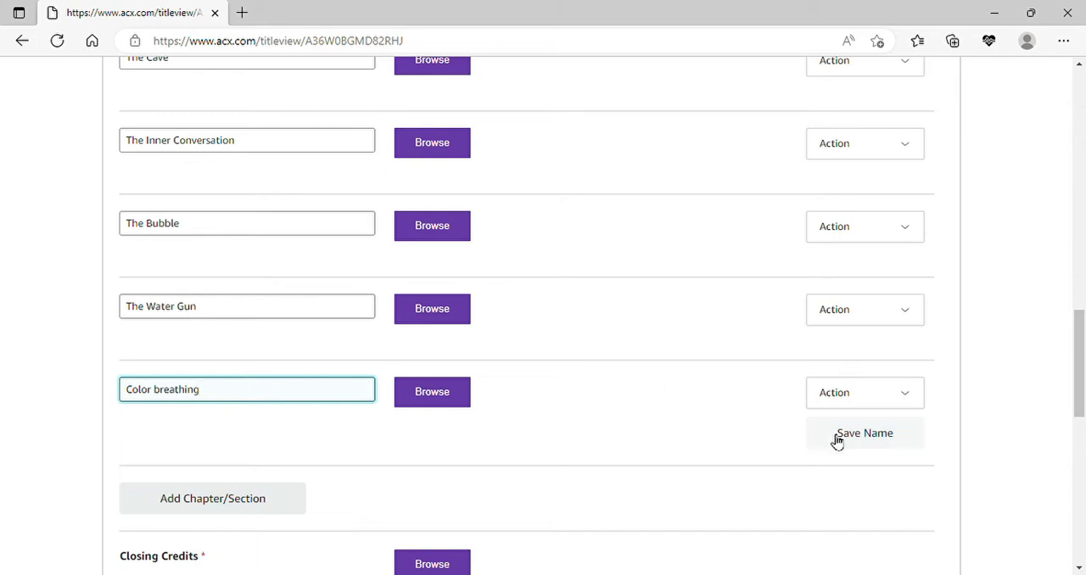
{"action": "left_click", "coordinate": [864, 433]}
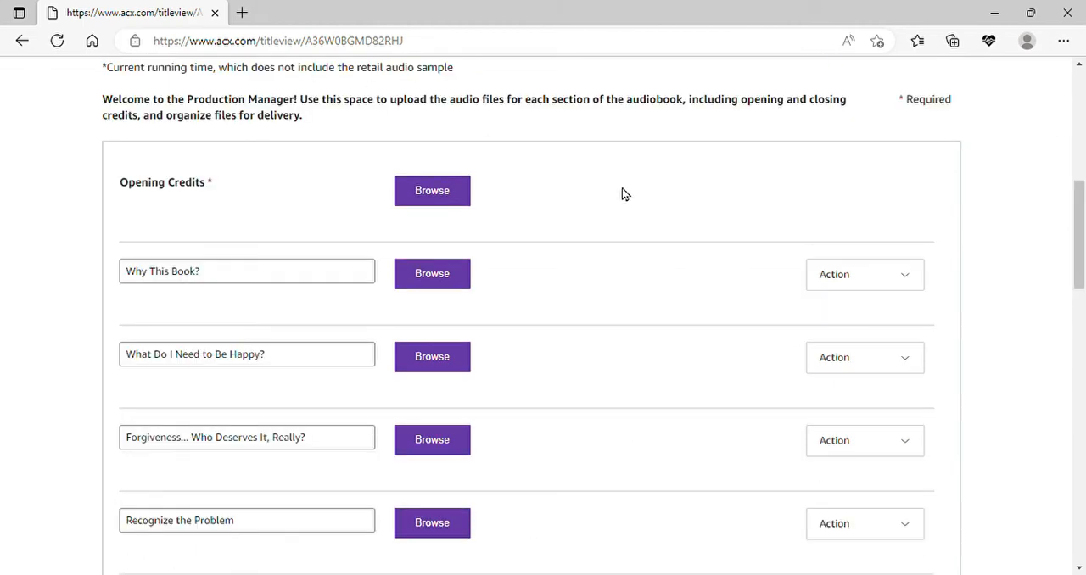
{"action": "mouse_move", "coordinate": [551, 31]}
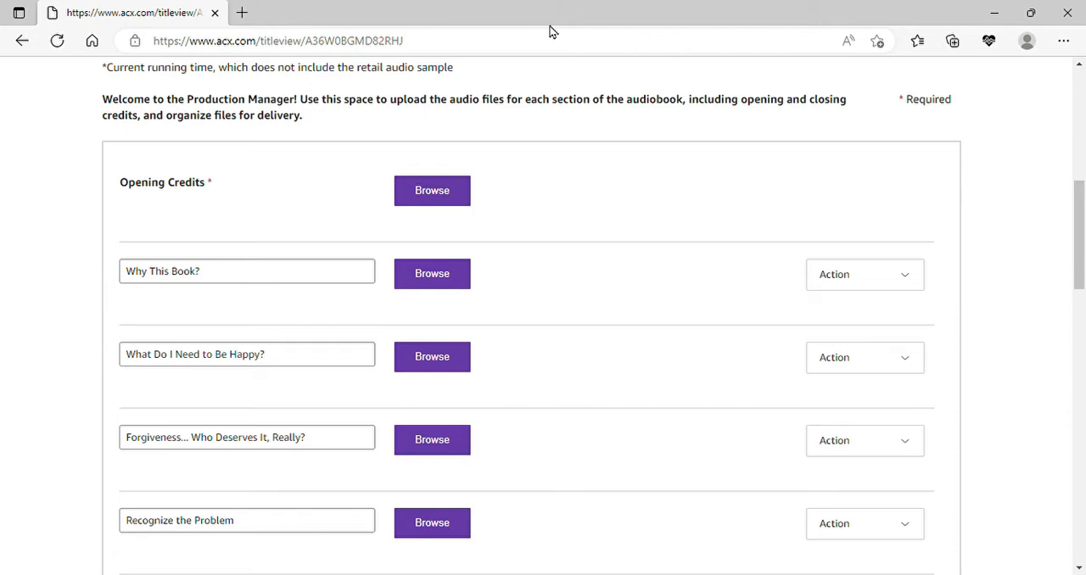
{"action": "mouse_move", "coordinate": [336, 297]}
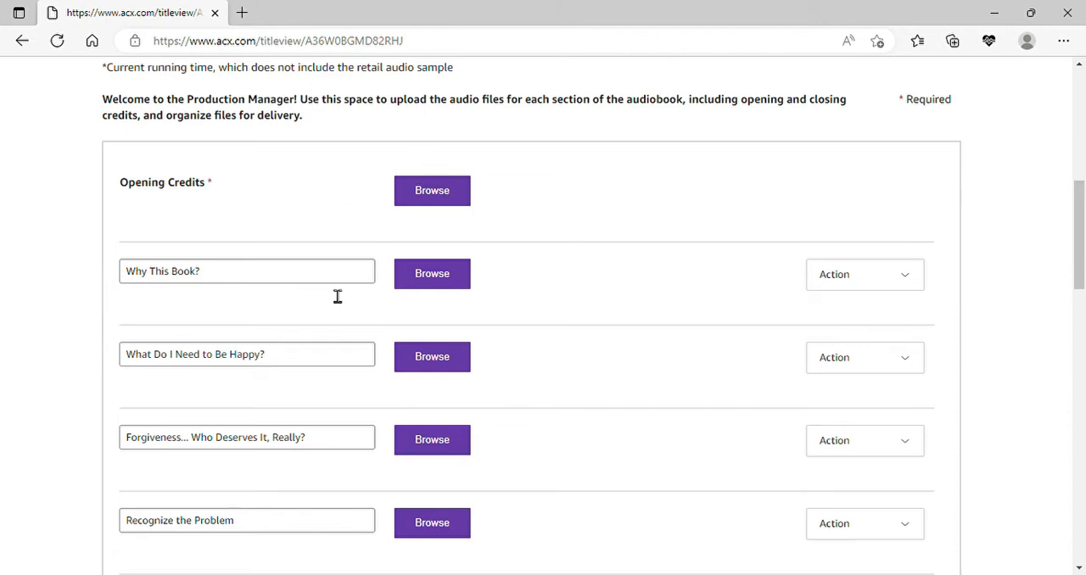
{"action": "mouse_move", "coordinate": [555, 268]}
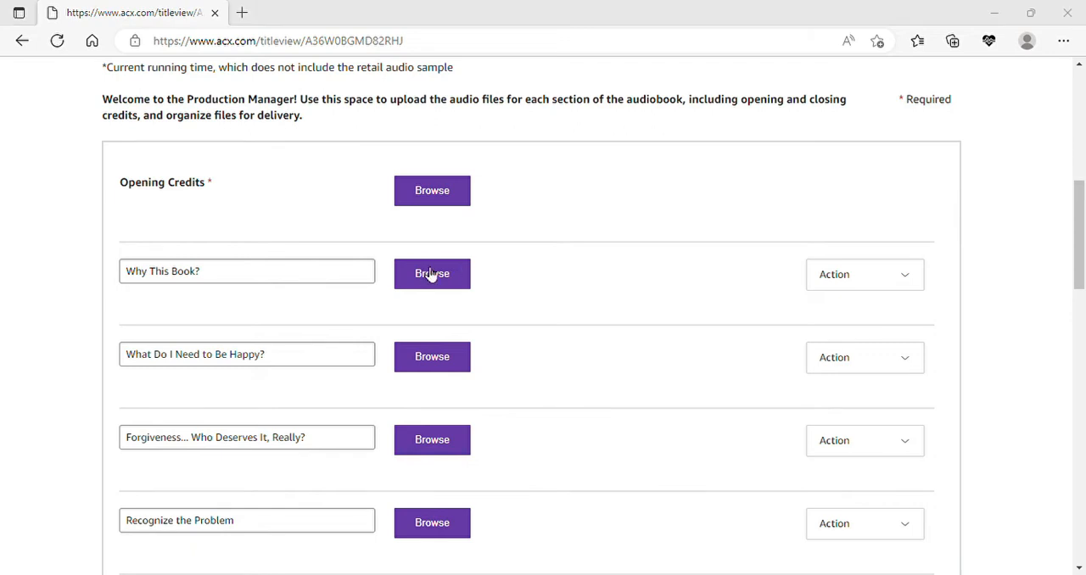
{"action": "mouse_move", "coordinate": [438, 244]}
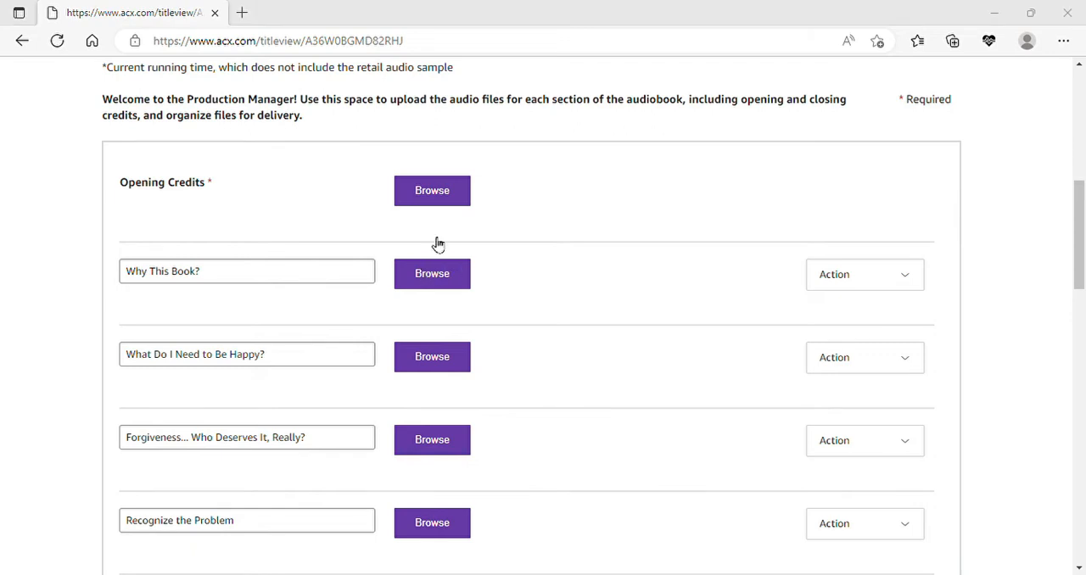
{"action": "mouse_move", "coordinate": [910, 298]}
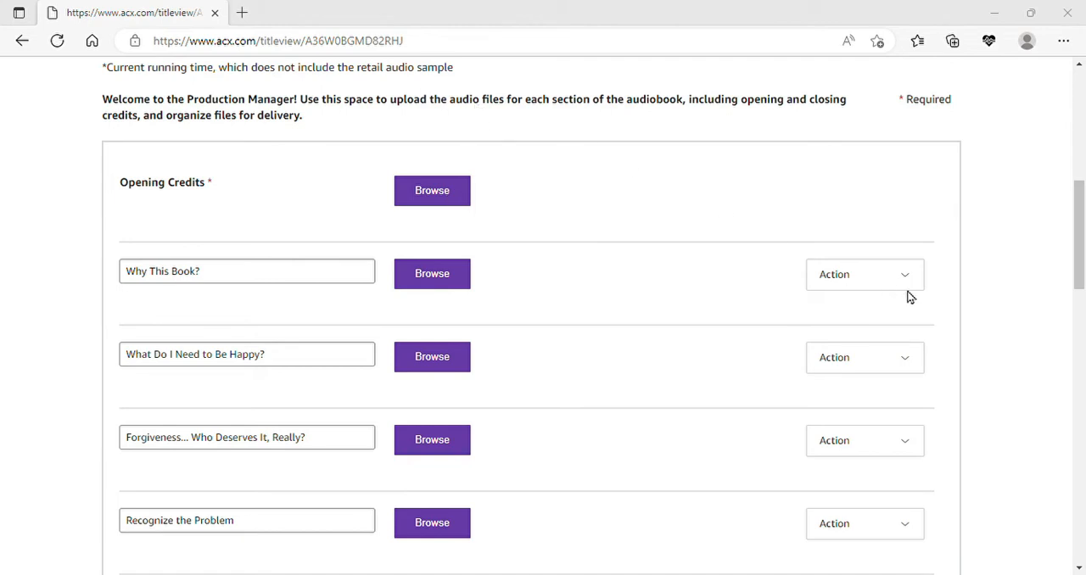
{"action": "mouse_move", "coordinate": [918, 299]}
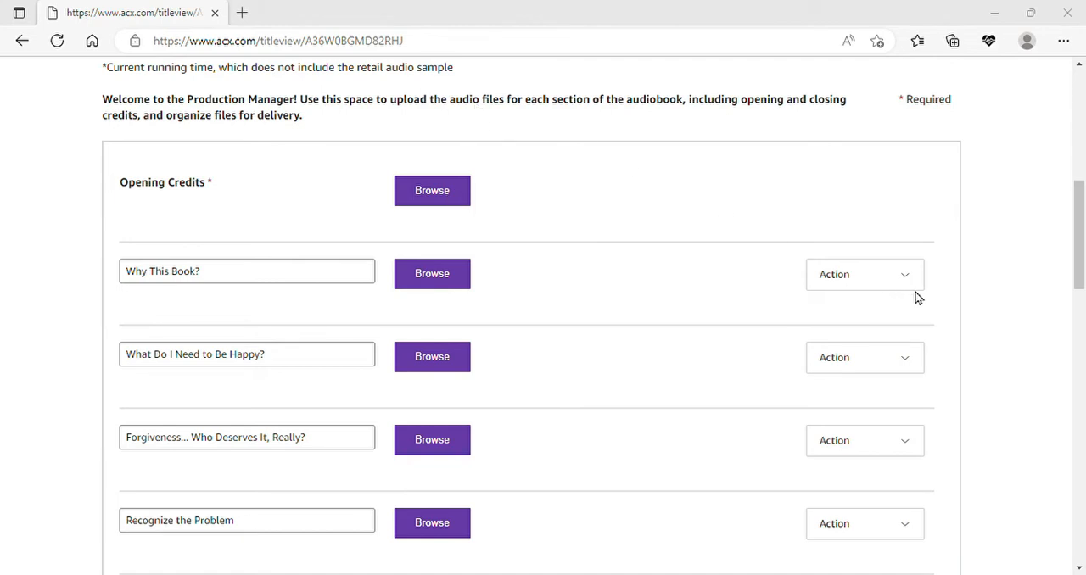
{"action": "mouse_move", "coordinate": [919, 306]}
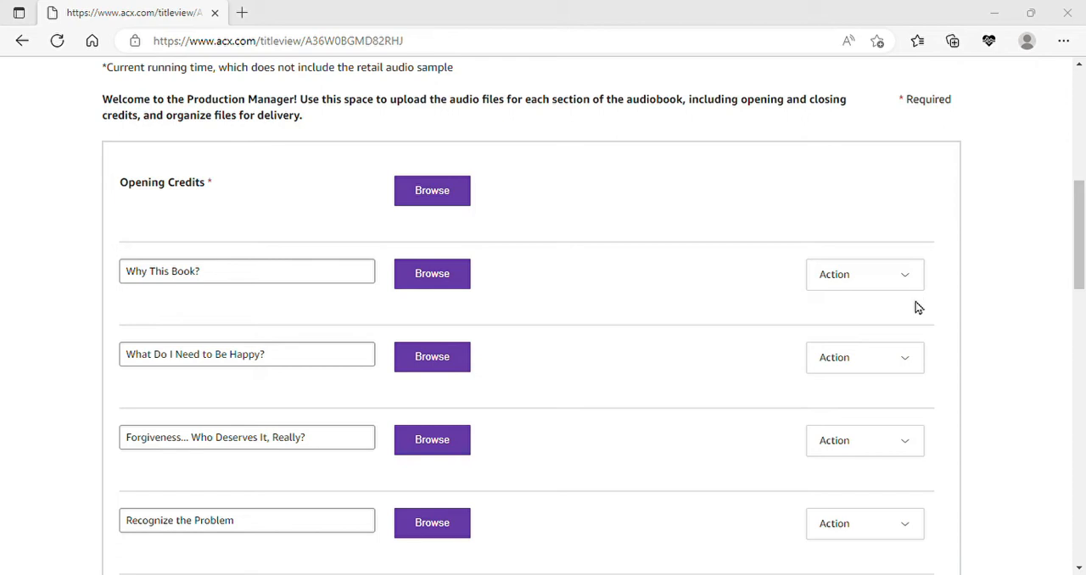
{"action": "mouse_move", "coordinate": [932, 196]}
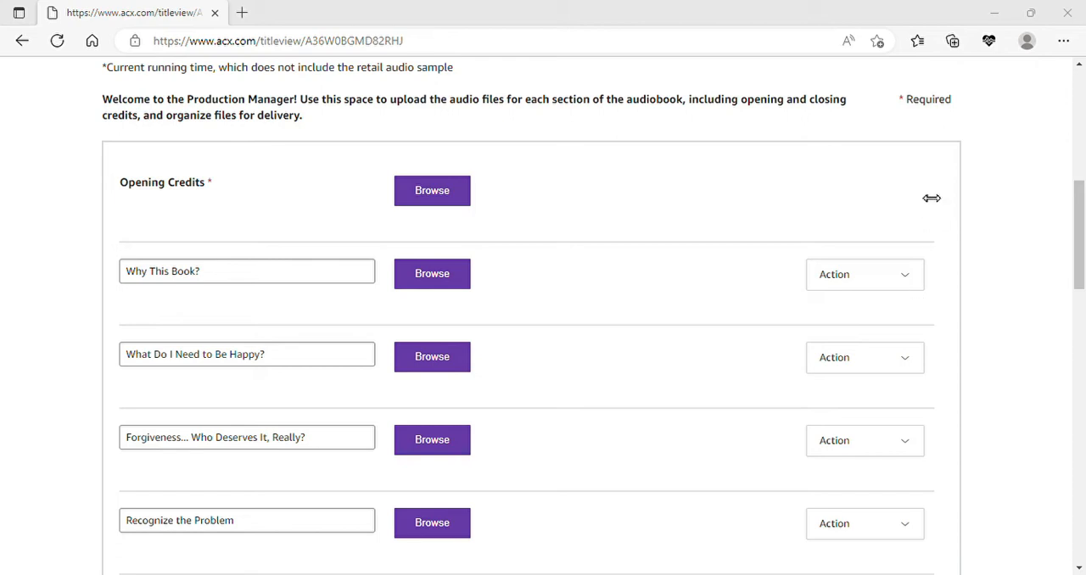
{"action": "mouse_move", "coordinate": [713, 173]}
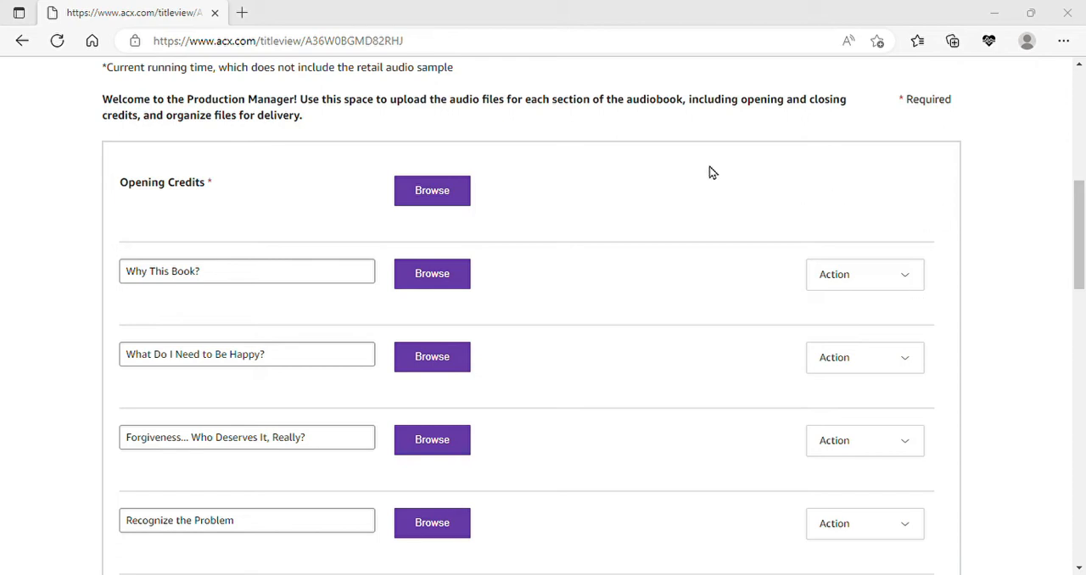
{"action": "mouse_move", "coordinate": [784, 366]}
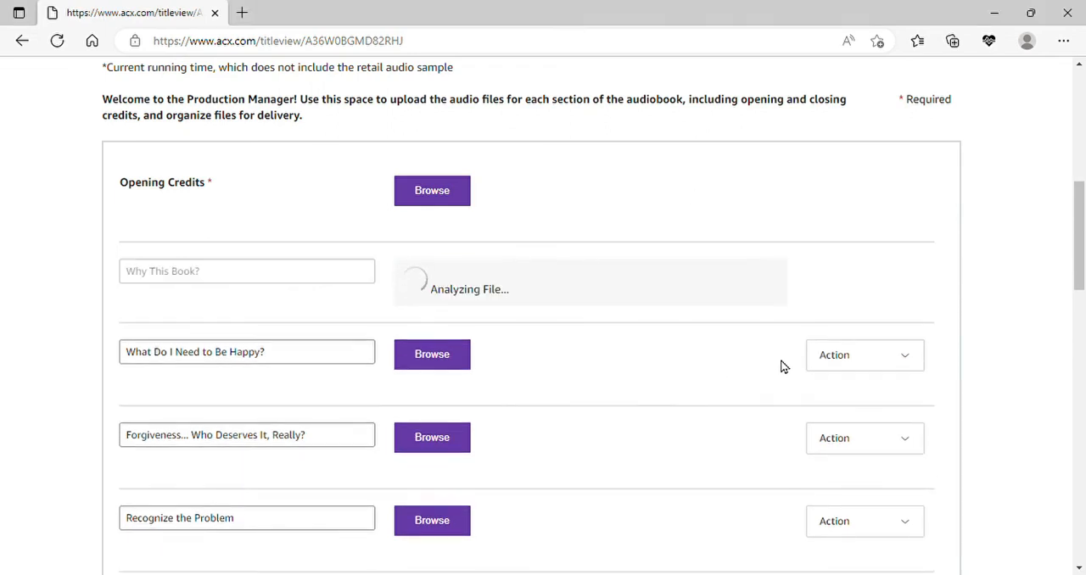
{"action": "mouse_move", "coordinate": [406, 270]}
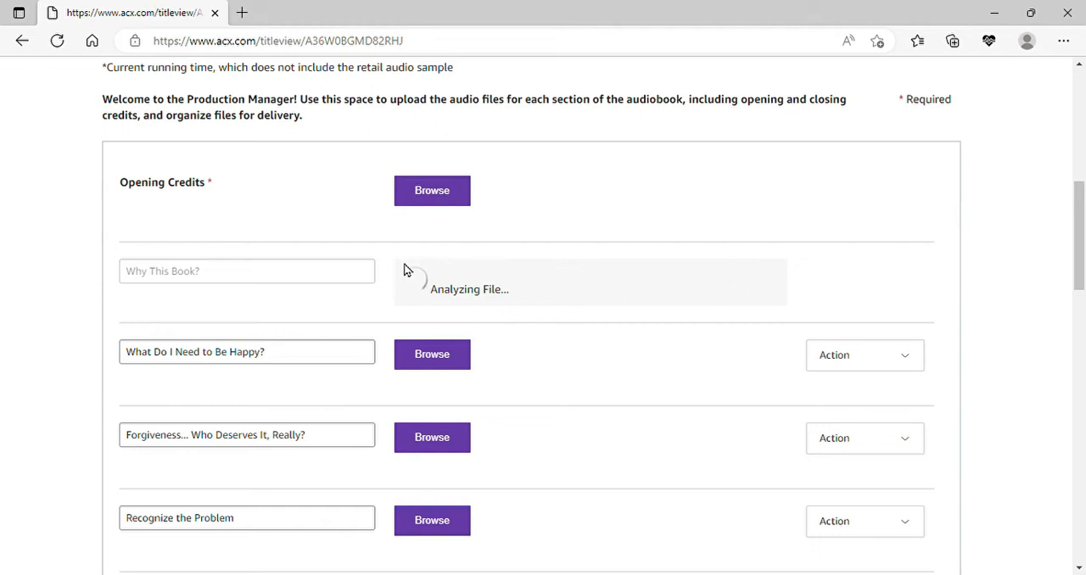
{"action": "mouse_move", "coordinate": [813, 288]}
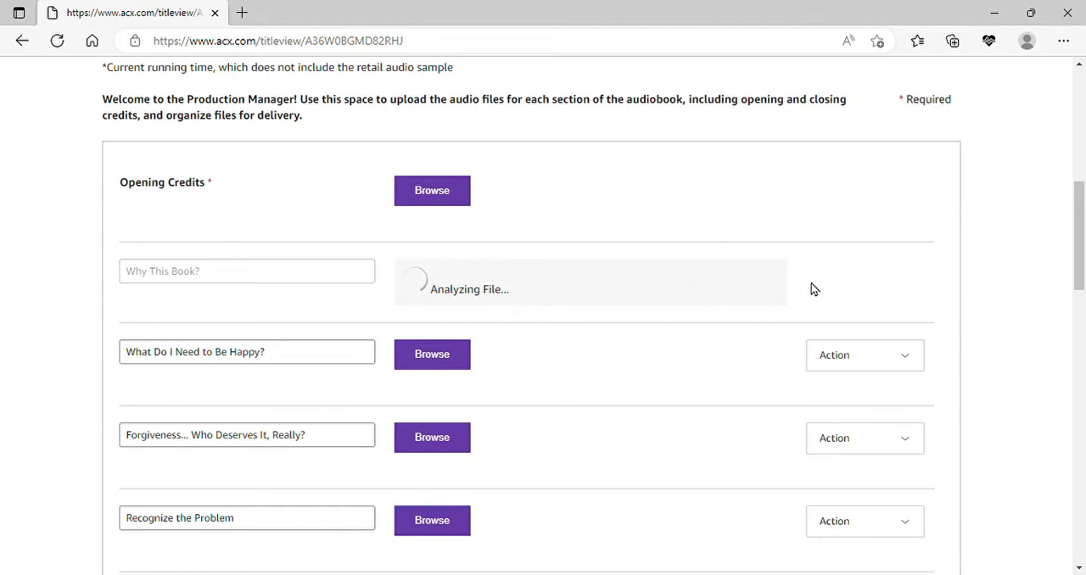
{"action": "mouse_move", "coordinate": [840, 283]}
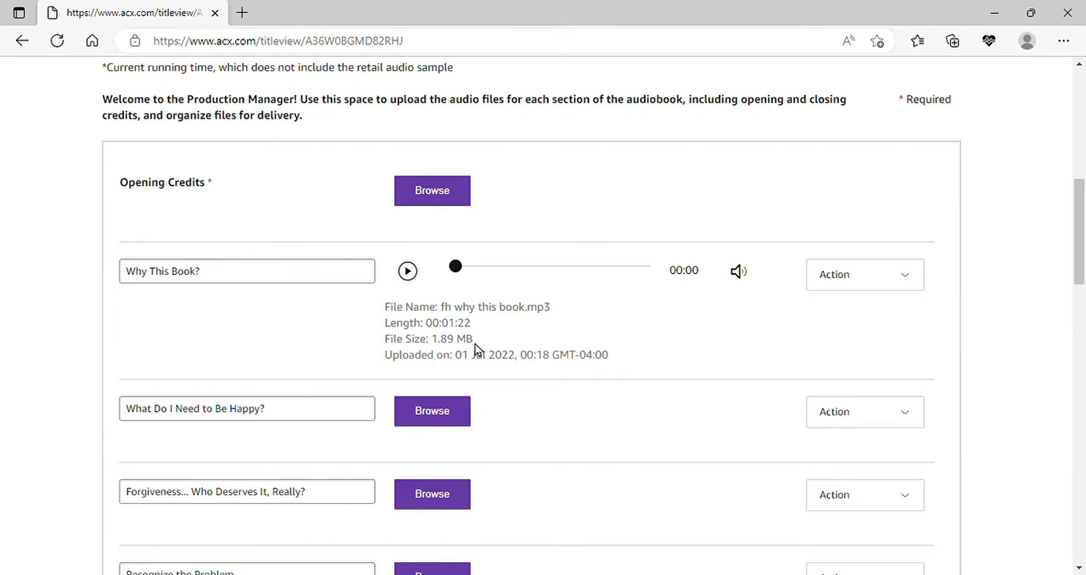
{"action": "mouse_move", "coordinate": [745, 271]}
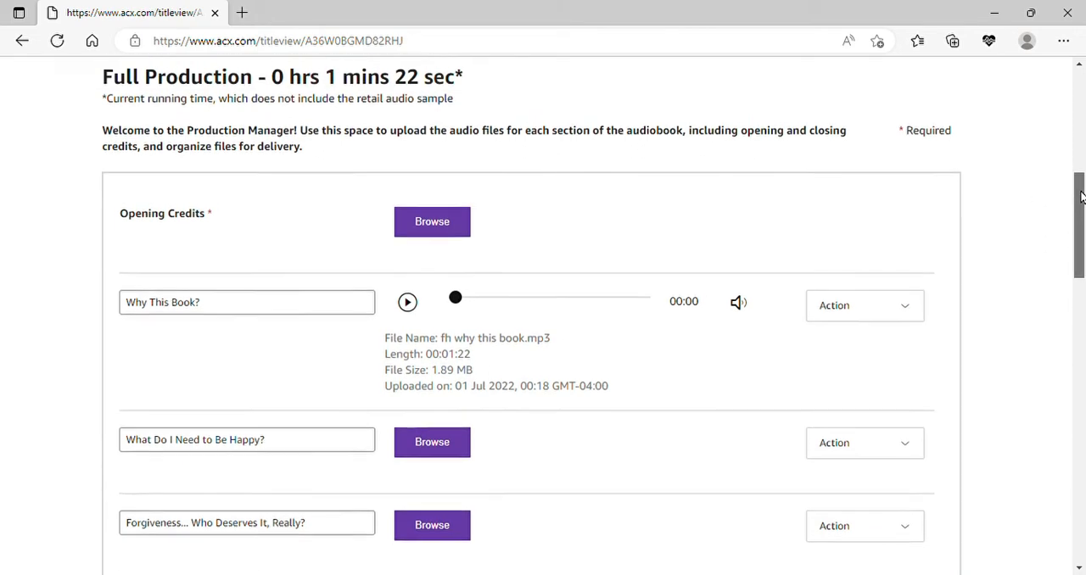
{"action": "scroll", "scroll_direction": "up", "scroll_amount": 3}
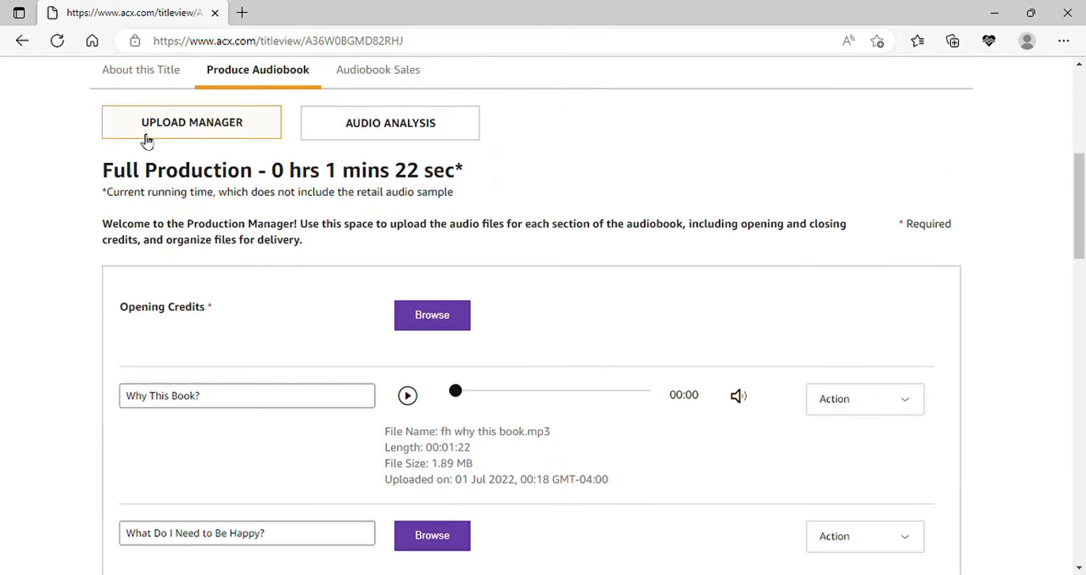
{"action": "mouse_move", "coordinate": [333, 202]}
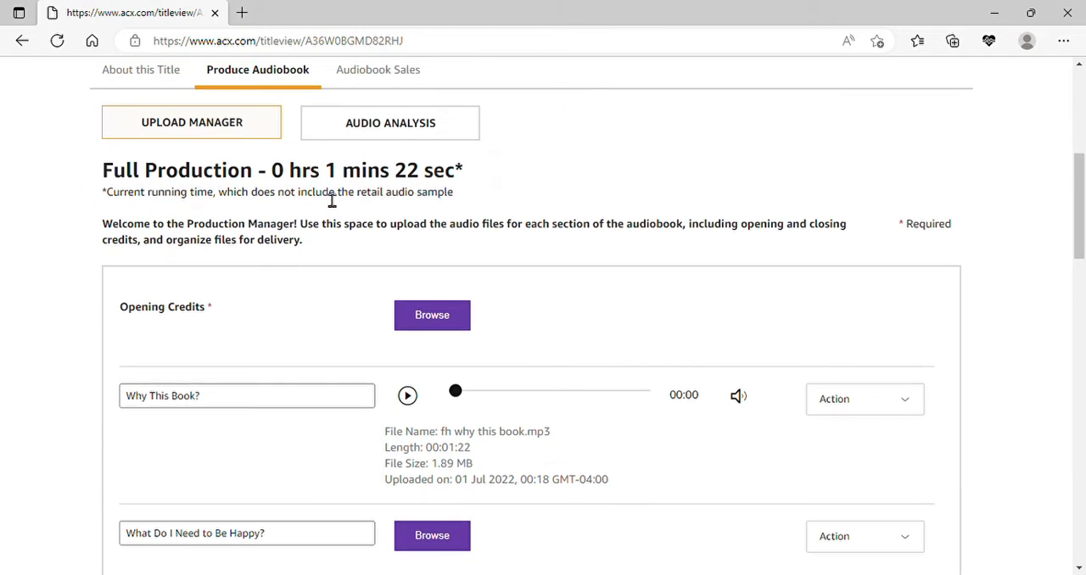
{"action": "mouse_move", "coordinate": [453, 516]}
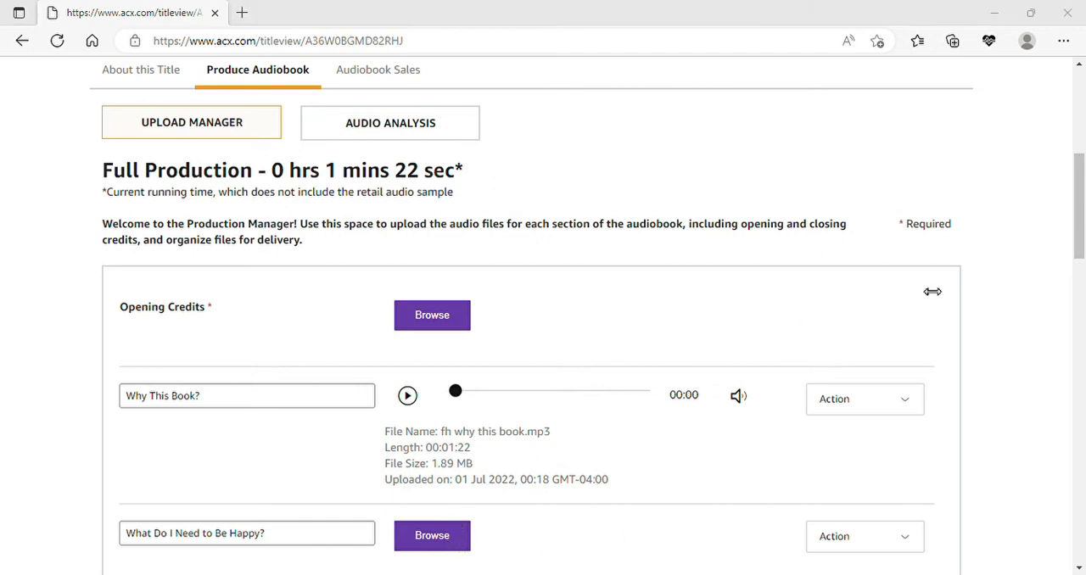
{"action": "mouse_move", "coordinate": [920, 299]}
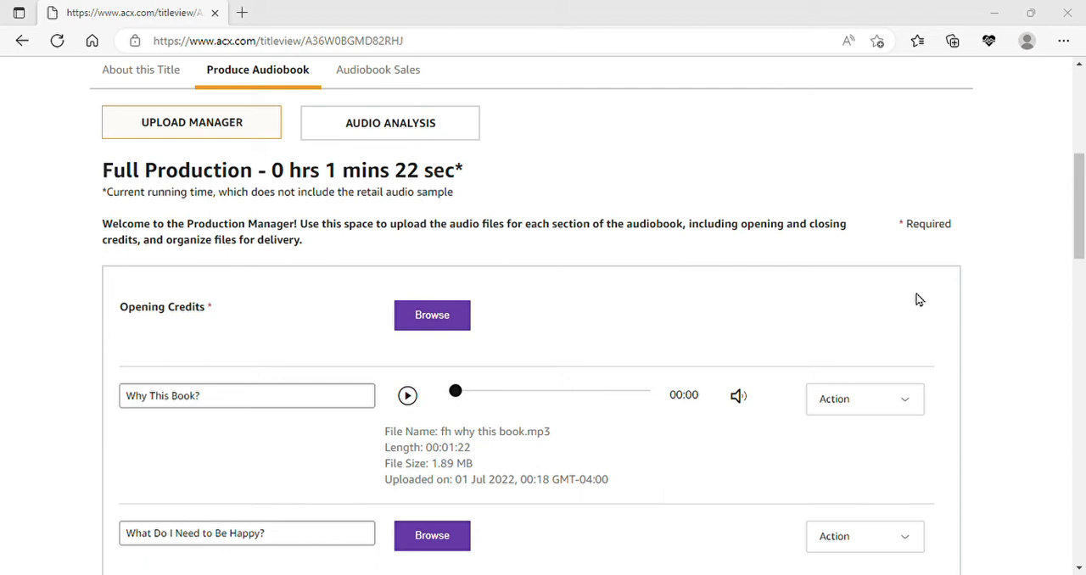
{"action": "mouse_move", "coordinate": [562, 265]}
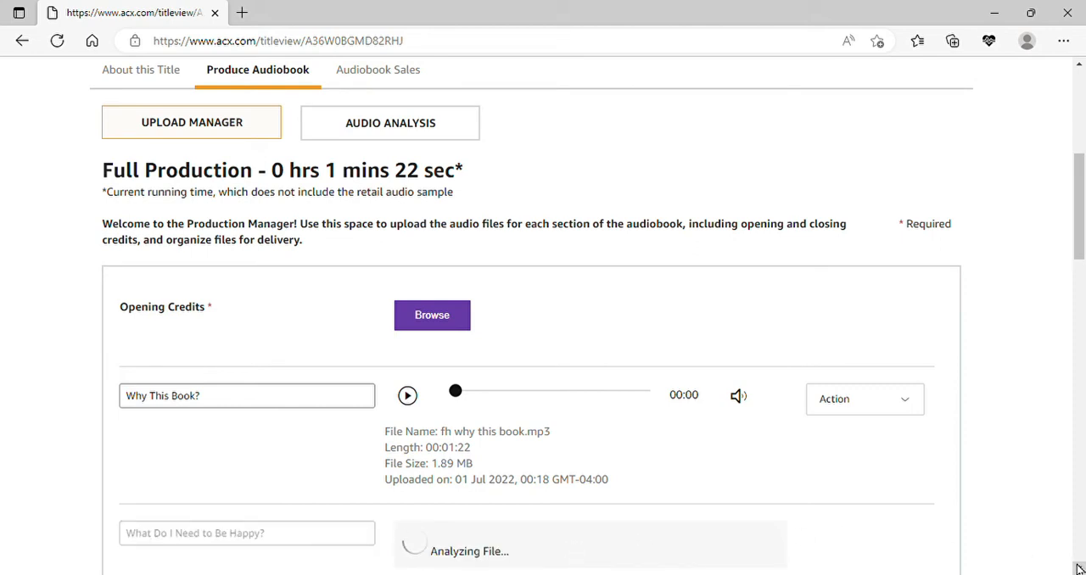
- Upload the MP3 for the Forgiveness chapter
{"action": "scroll", "scroll_direction": "down", "scroll_amount": 3}
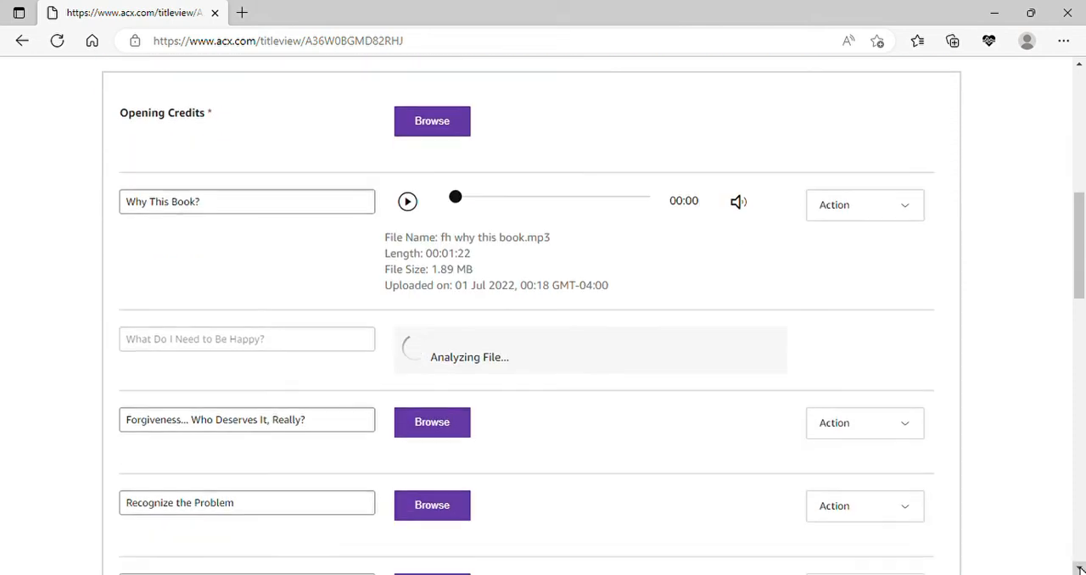
{"action": "scroll", "scroll_direction": "down", "scroll_amount": 3}
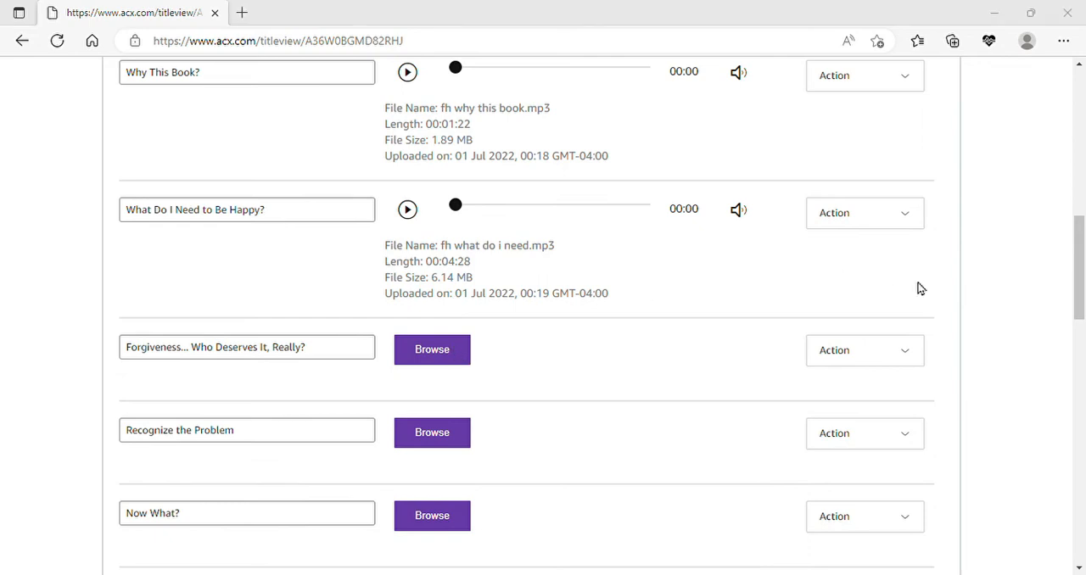
{"action": "left_click", "coordinate": [431, 350]}
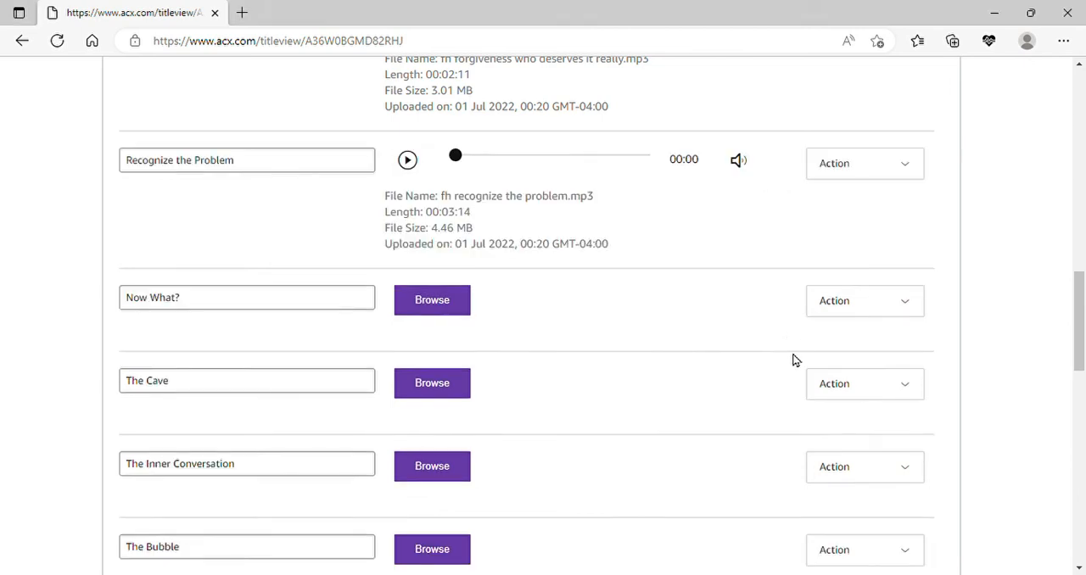
- Upload the MP3s for Now What?, The Bubble and The Water Gun chapters
{"action": "left_click", "coordinate": [431, 299]}
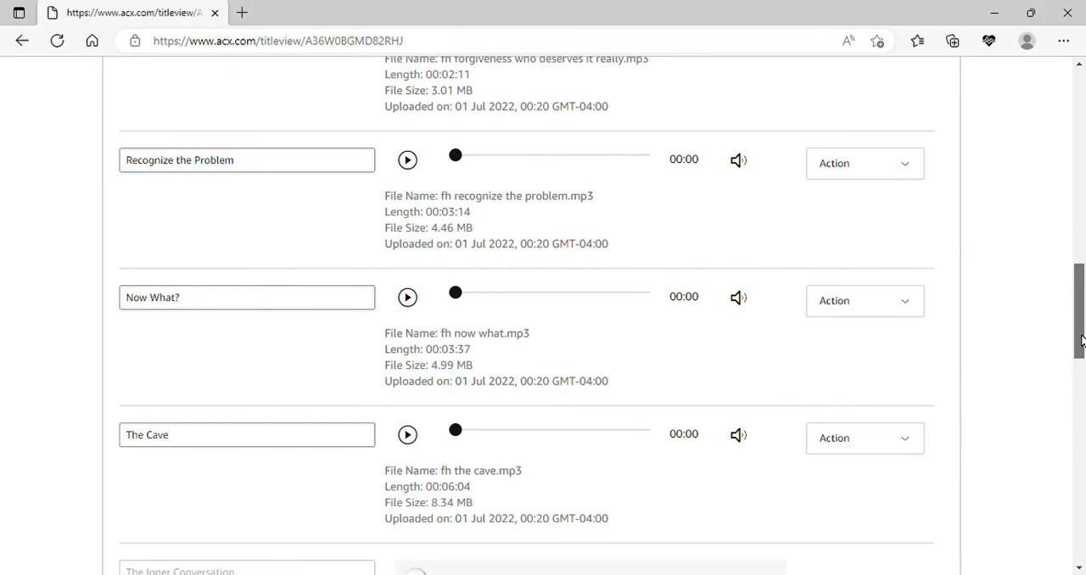
{"action": "scroll", "scroll_direction": "down", "scroll_amount": 3}
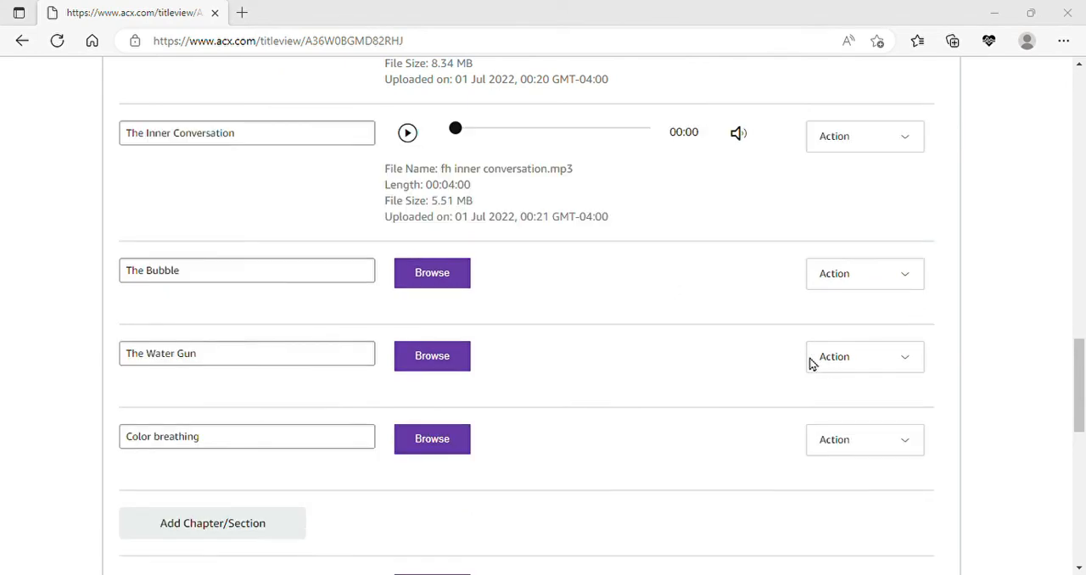
{"action": "left_click", "coordinate": [431, 272]}
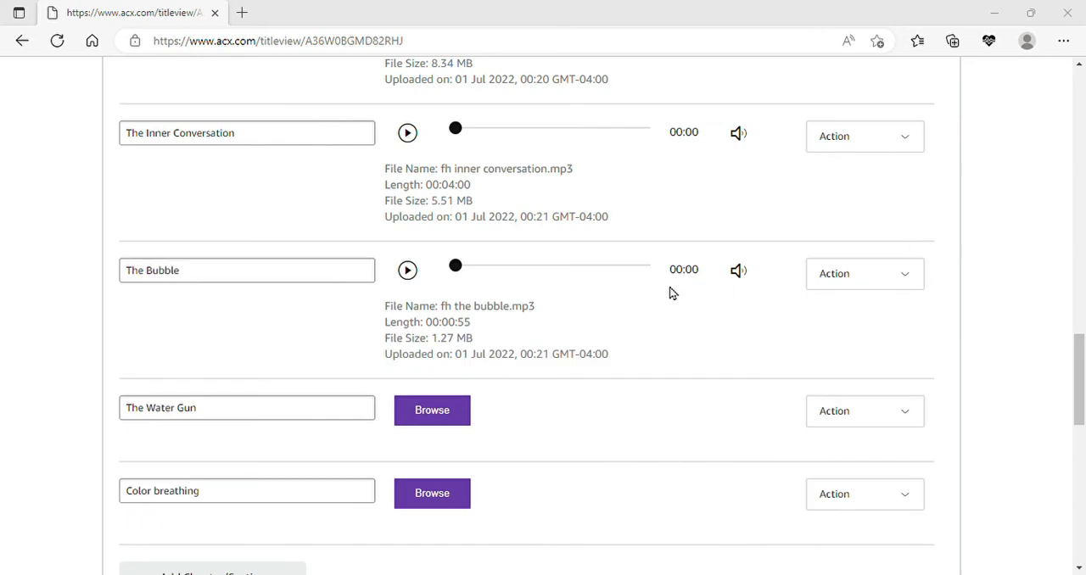
{"action": "left_click", "coordinate": [431, 411]}
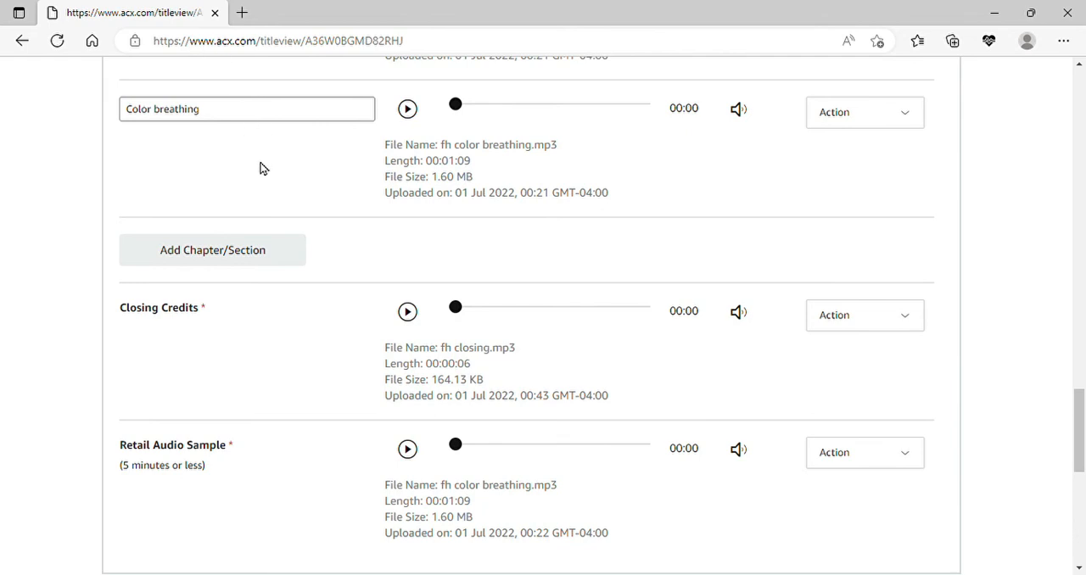
{"action": "mouse_move", "coordinate": [704, 458]}
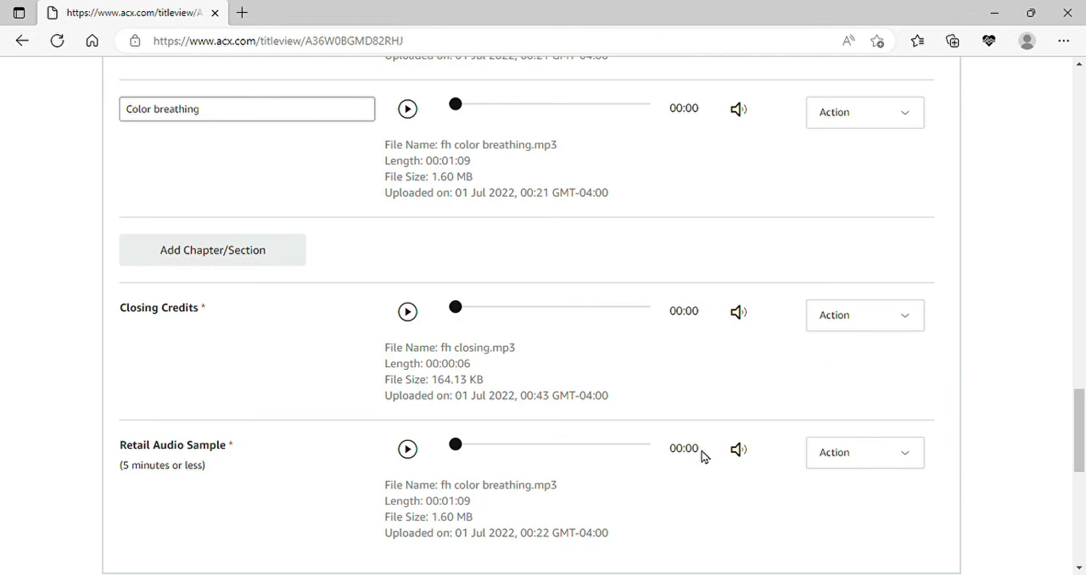
{"action": "mouse_move", "coordinate": [982, 458]}
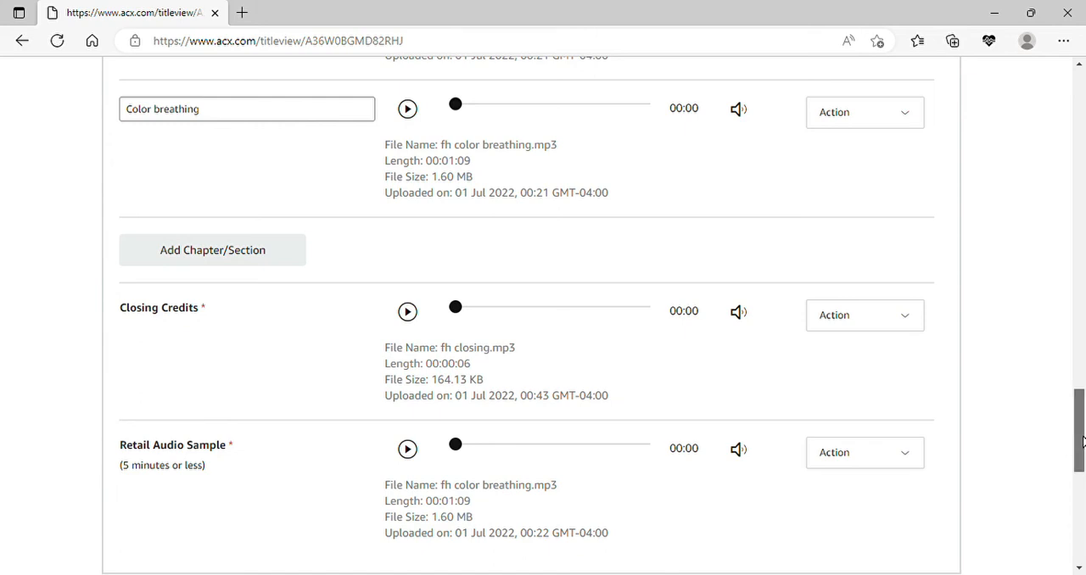
{"action": "scroll", "scroll_direction": "up", "scroll_amount": 3}
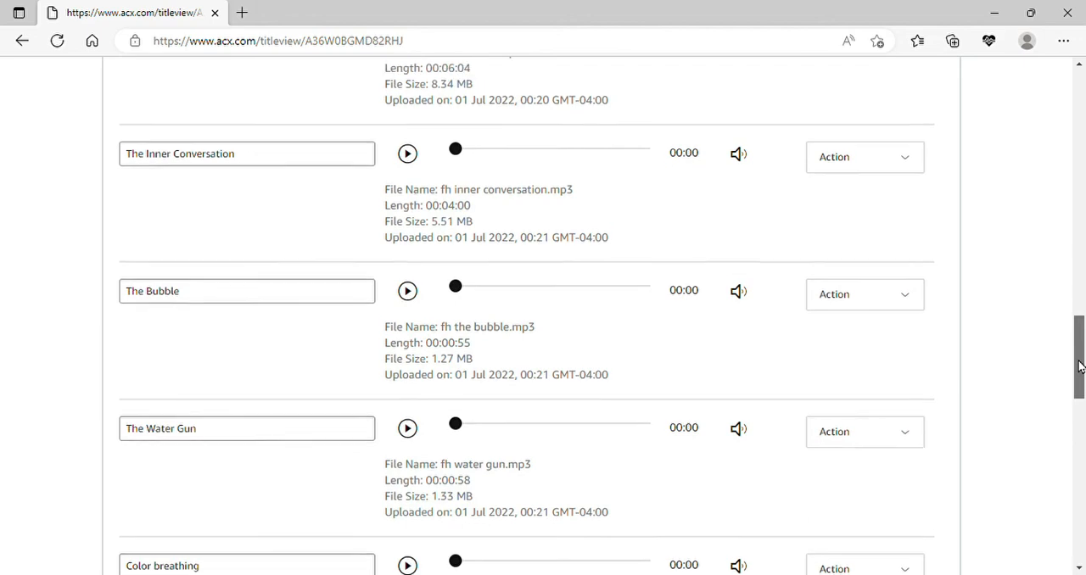
{"action": "scroll", "scroll_direction": "up", "scroll_amount": 3}
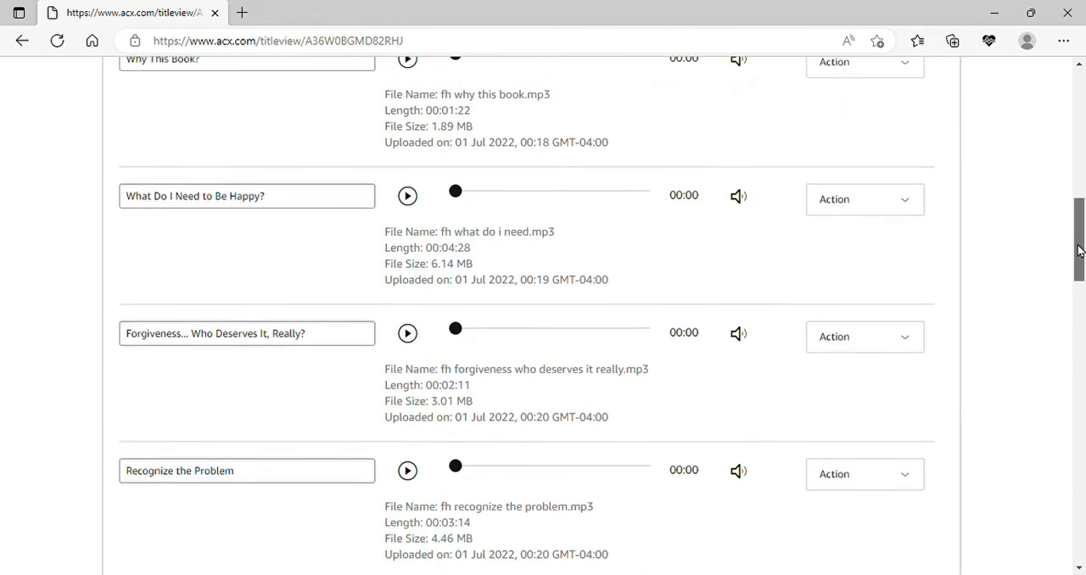
{"action": "scroll", "scroll_direction": "up", "scroll_amount": 3}
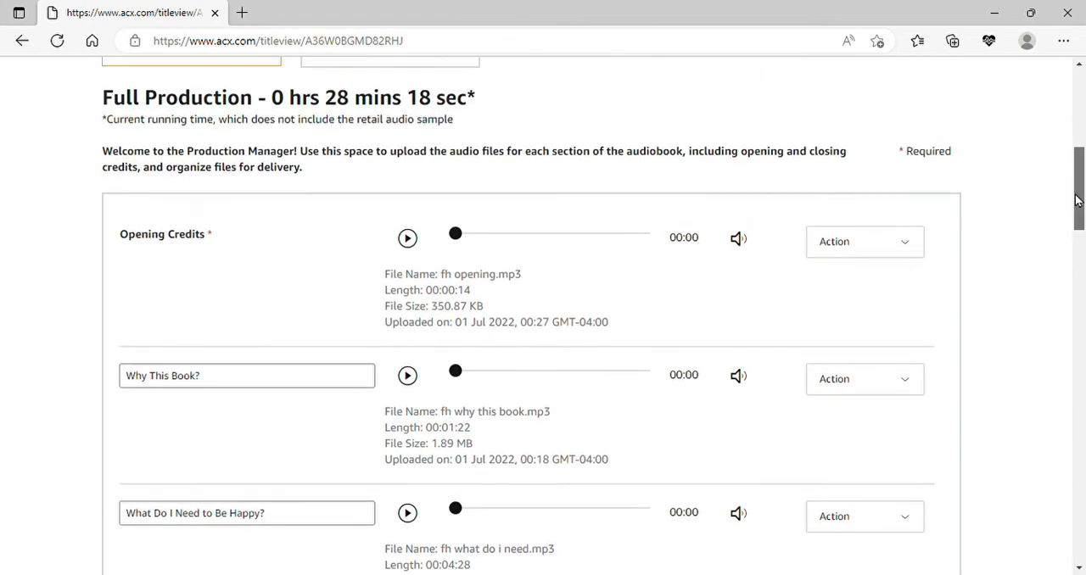
{"action": "scroll", "scroll_direction": "up", "scroll_amount": 3}
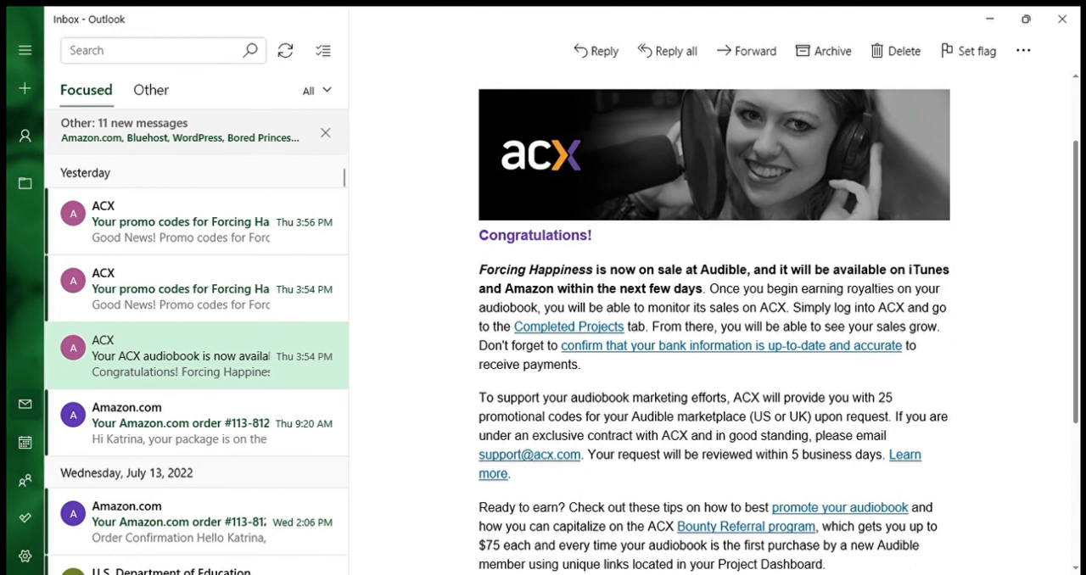
- Read further down the ACX email to the promo codes, Bounty Referral and Help Center
{"action": "scroll", "scroll_direction": "down", "scroll_amount": 3}
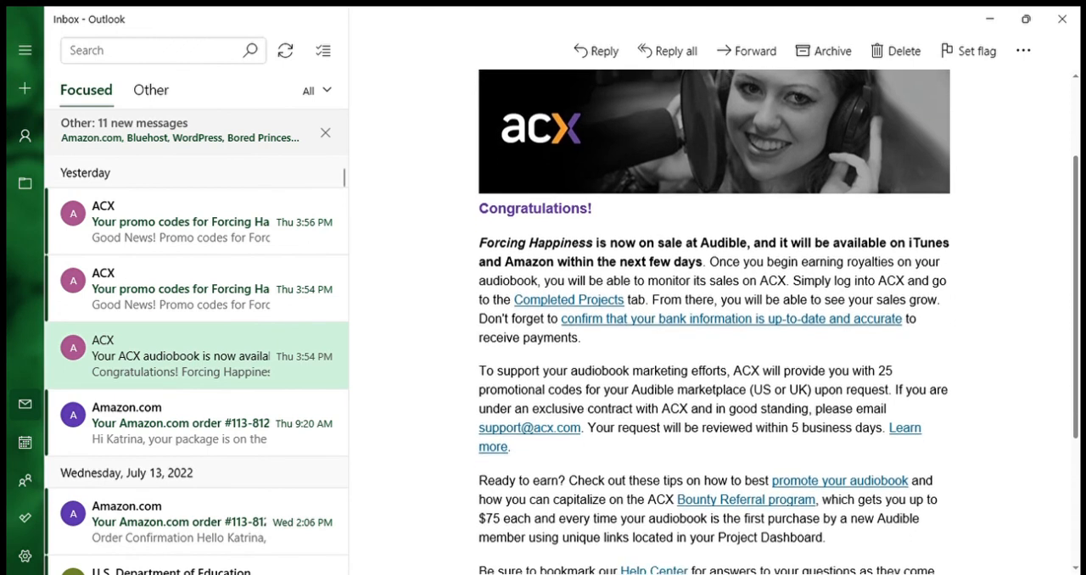
{"action": "scroll", "scroll_direction": "down", "scroll_amount": 3}
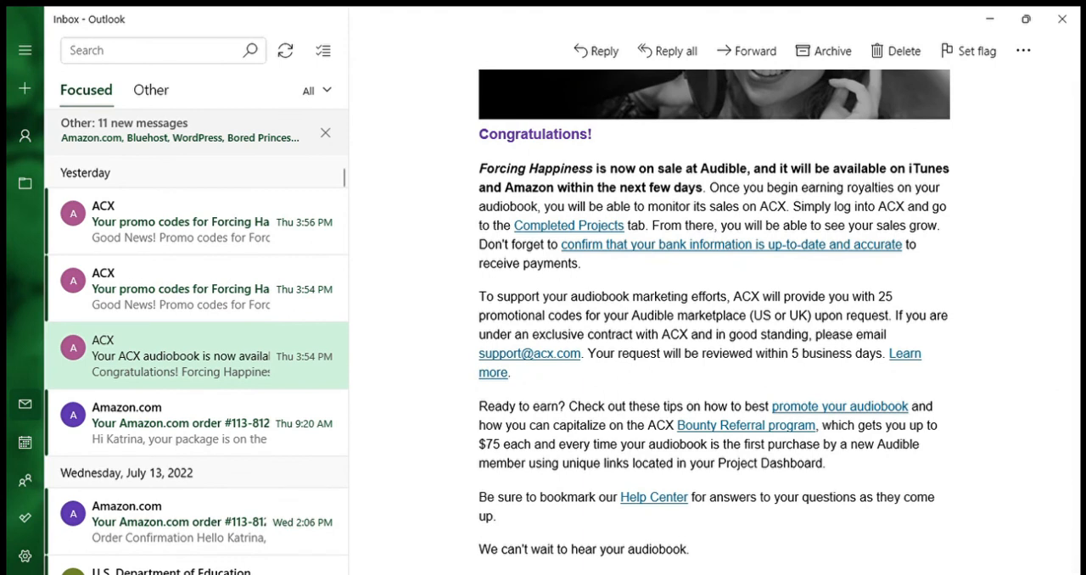
{"action": "mouse_move", "coordinate": [1007, 97]}
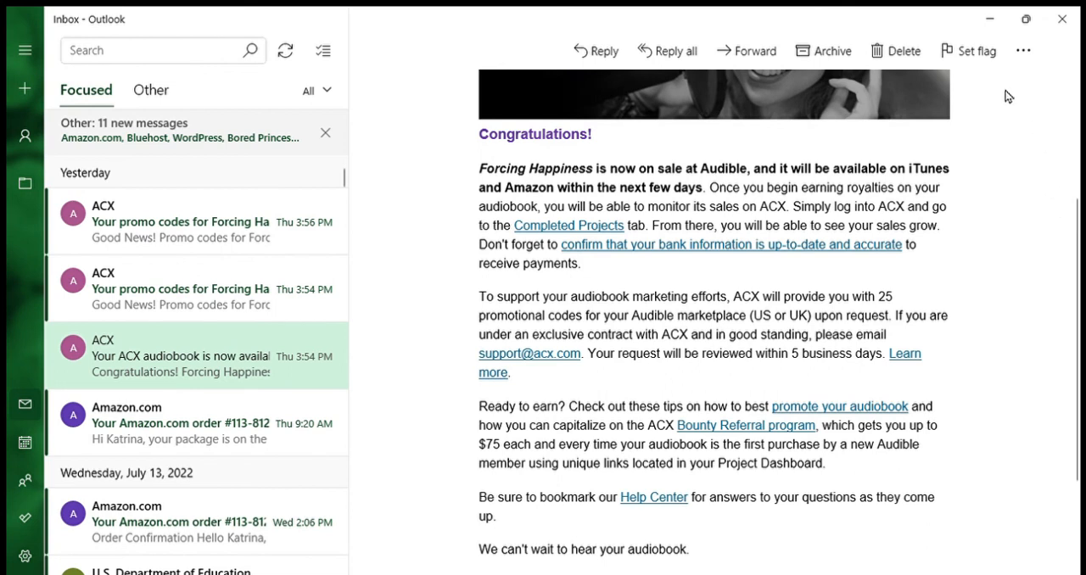